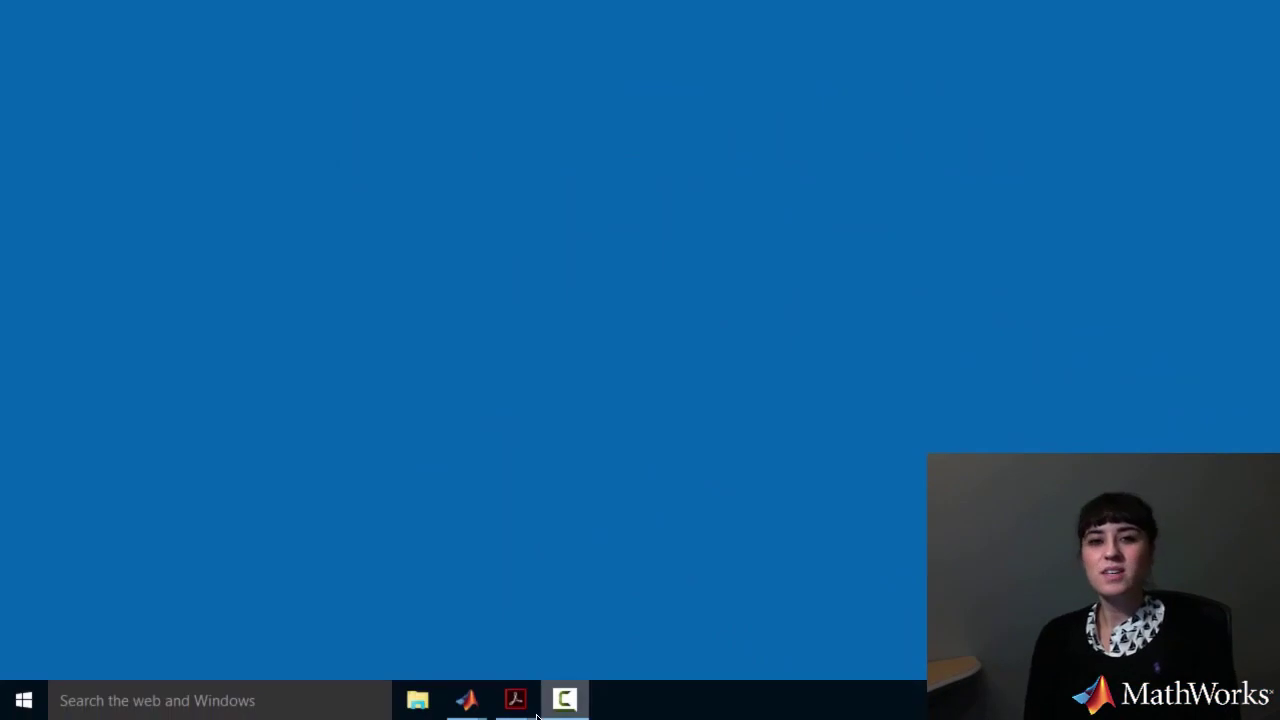
Step: Launch MATLAB to get to the Understanding_Control_Systems Simulink model
click(514, 700)
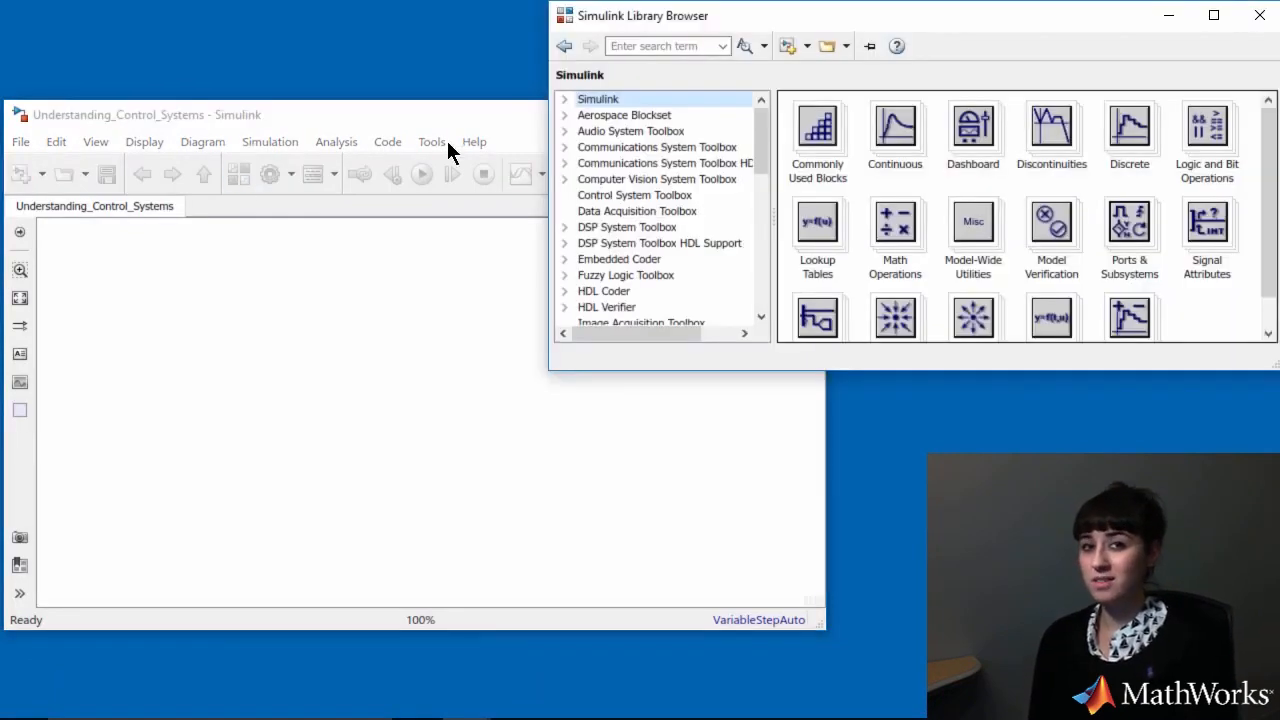
Step: Add Step, Actuator and Plant blocks from My Library and wire the Actuator into the Plant
scroll(down, 3)
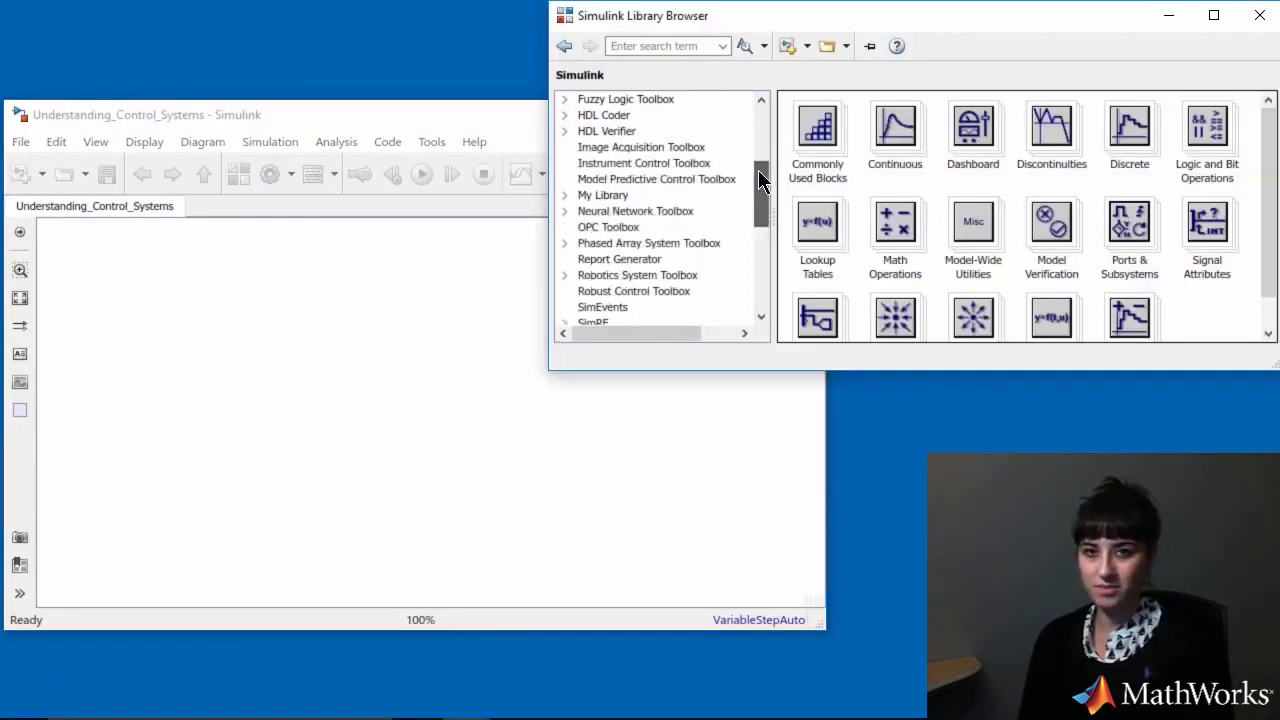
click(602, 196)
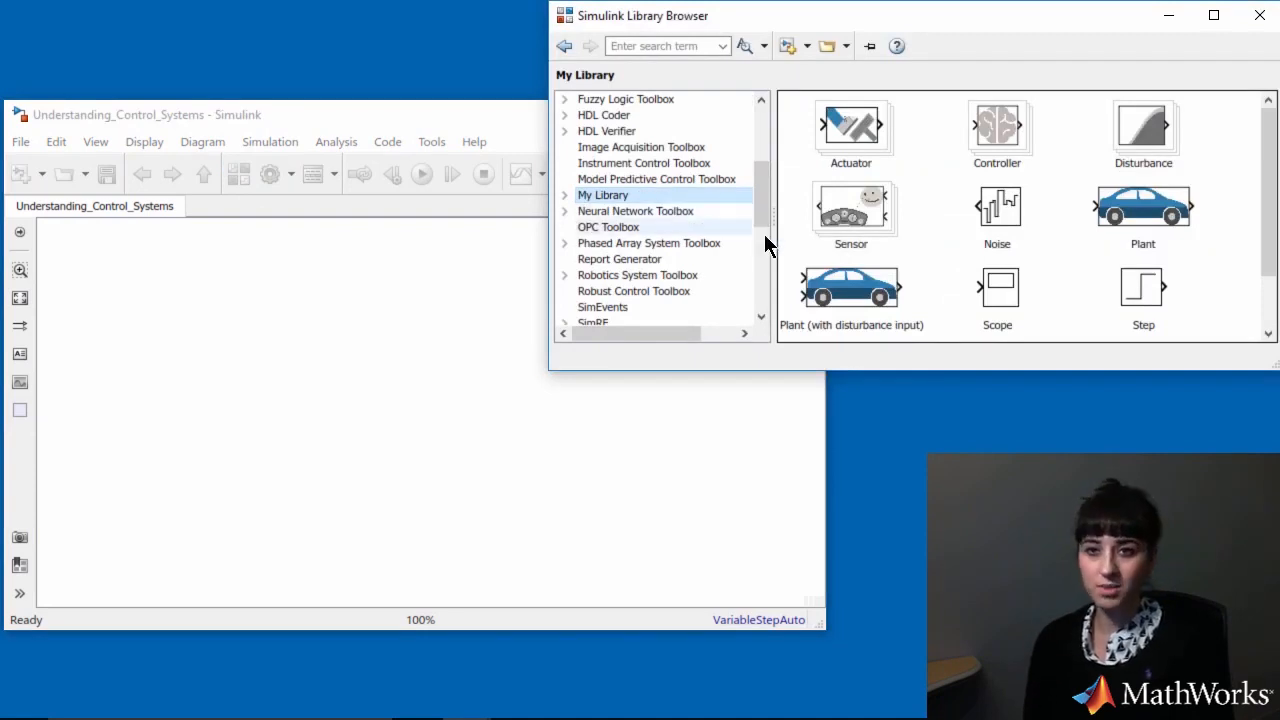
drag(1144, 288, 136, 414)
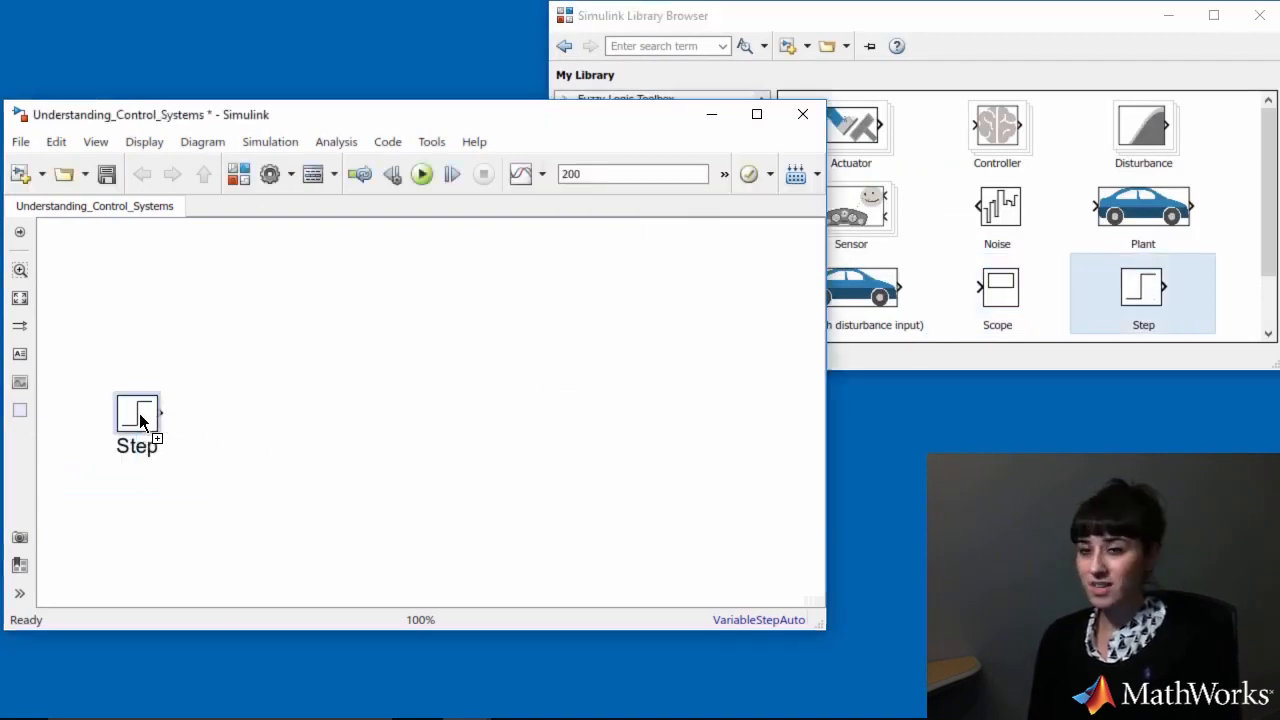
drag(856, 130, 292, 414)
text(Pedal position)
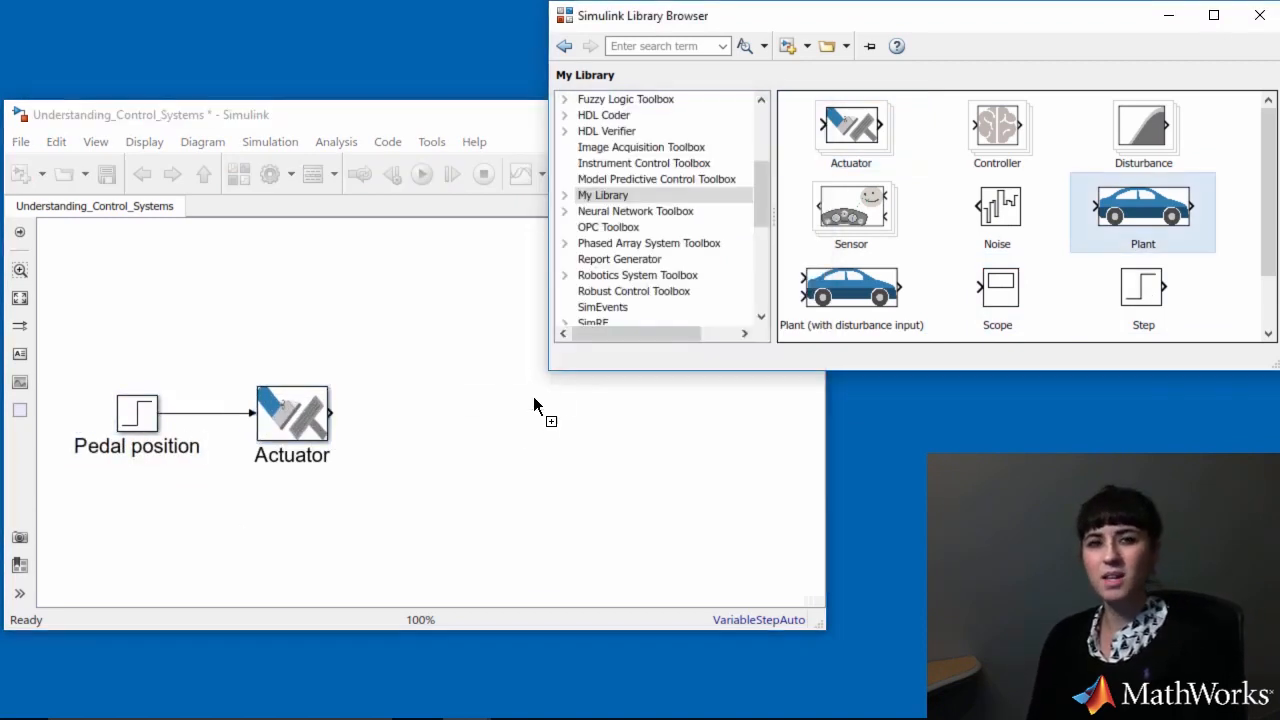
drag(1144, 212, 520, 414)
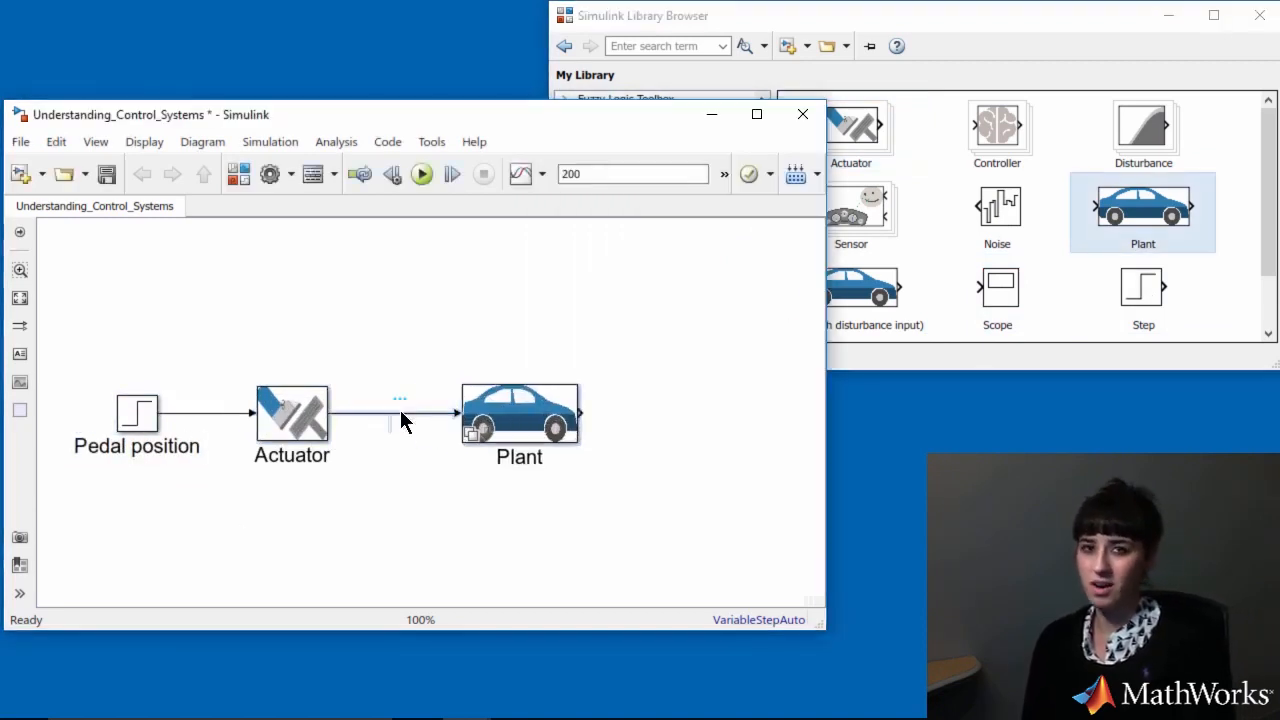
drag(996, 290, 690, 404)
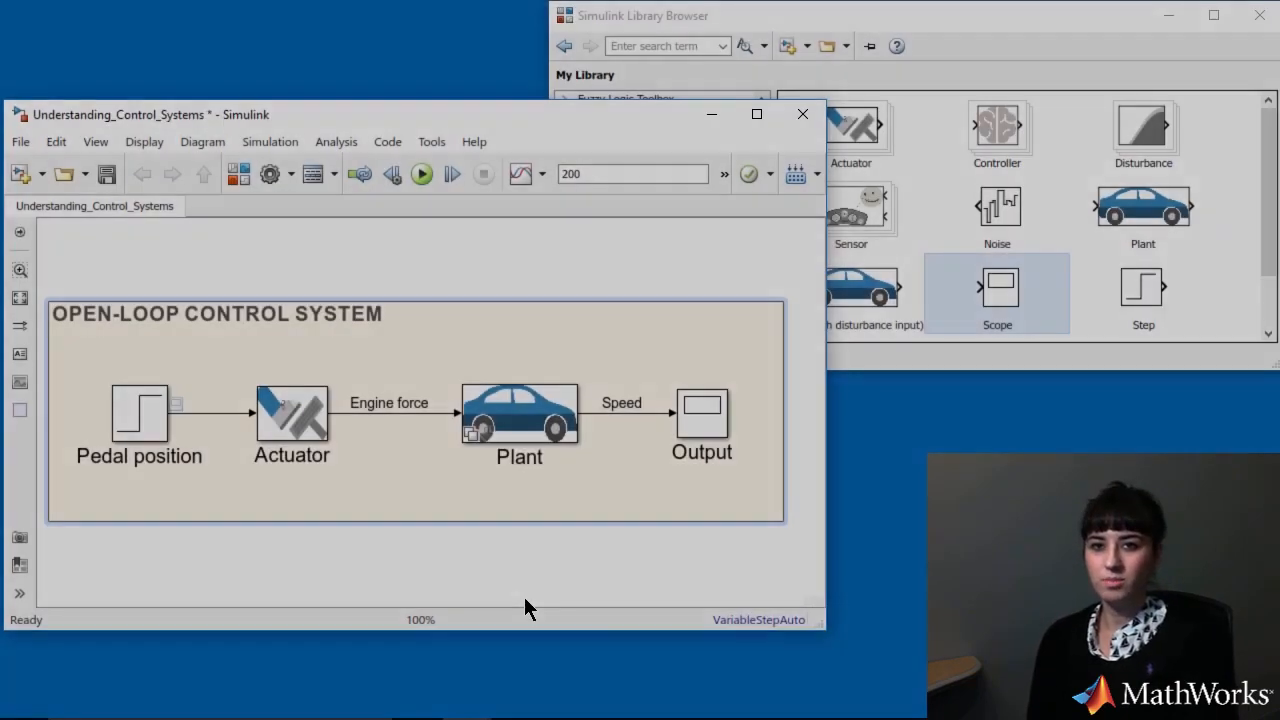
Step: Give the Pedal position step a final value of pi/18
double_click(140, 412)
text(p)
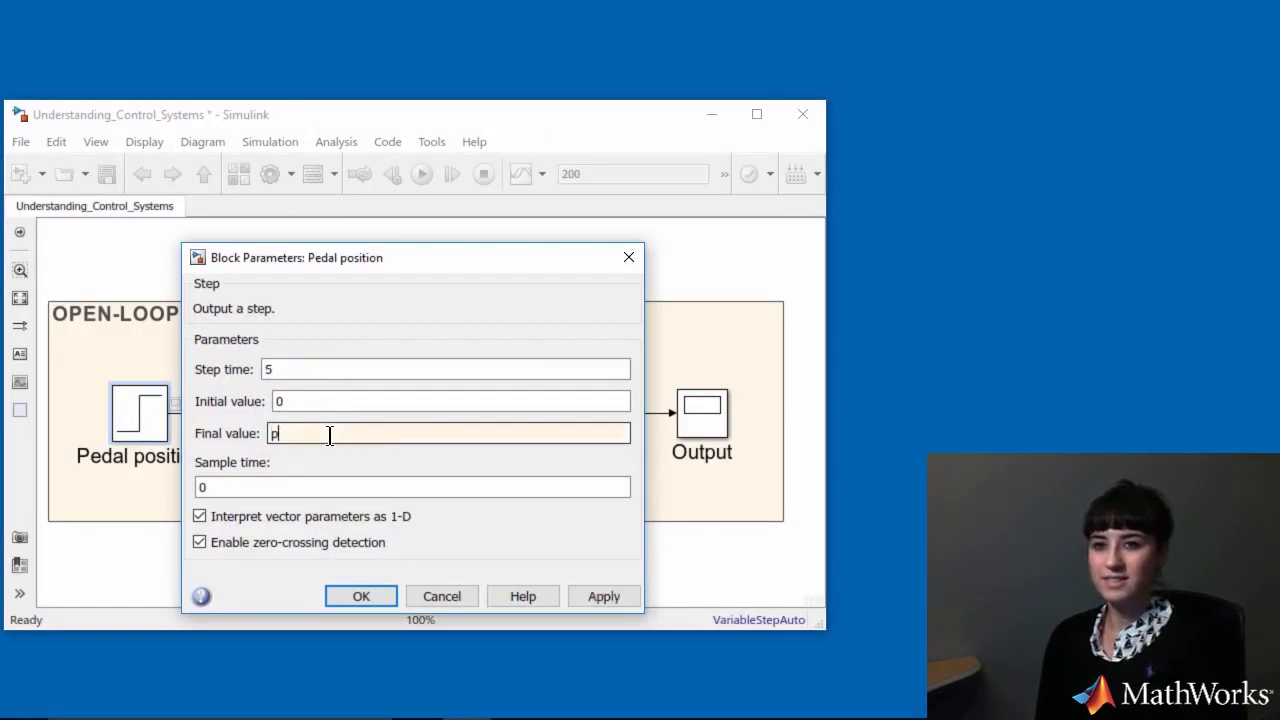
text(i/18)
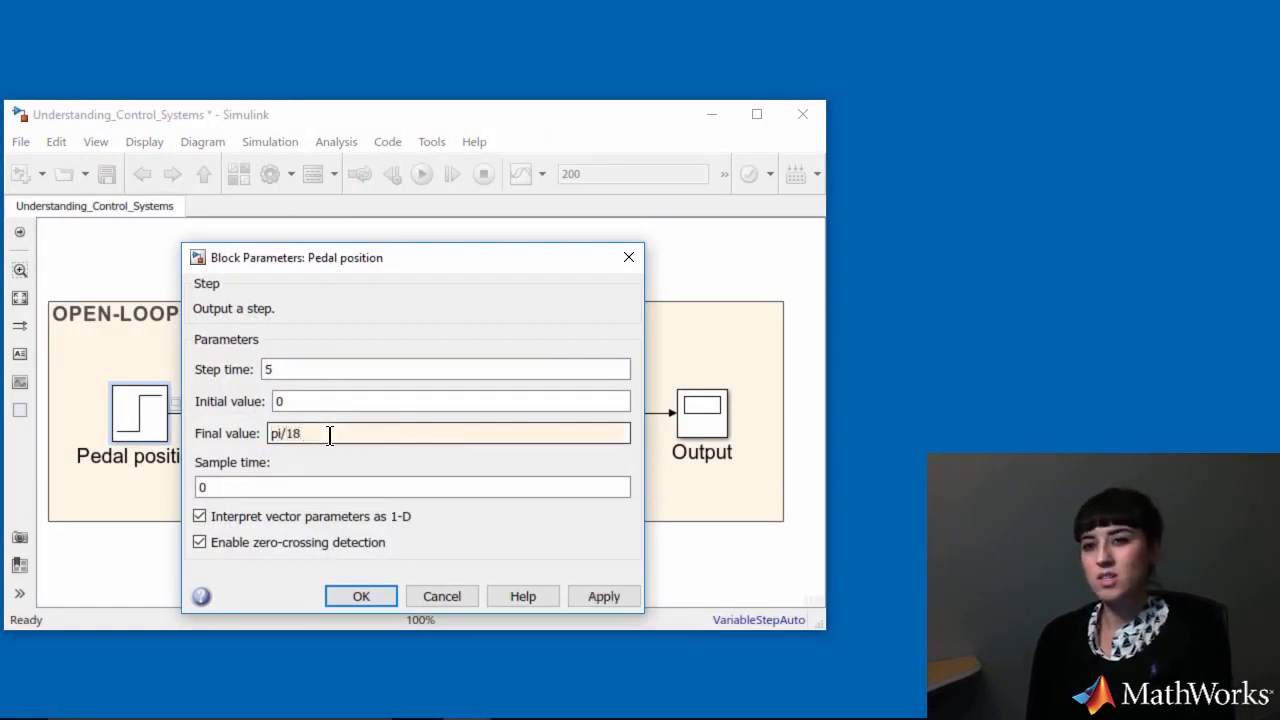
click(360, 596)
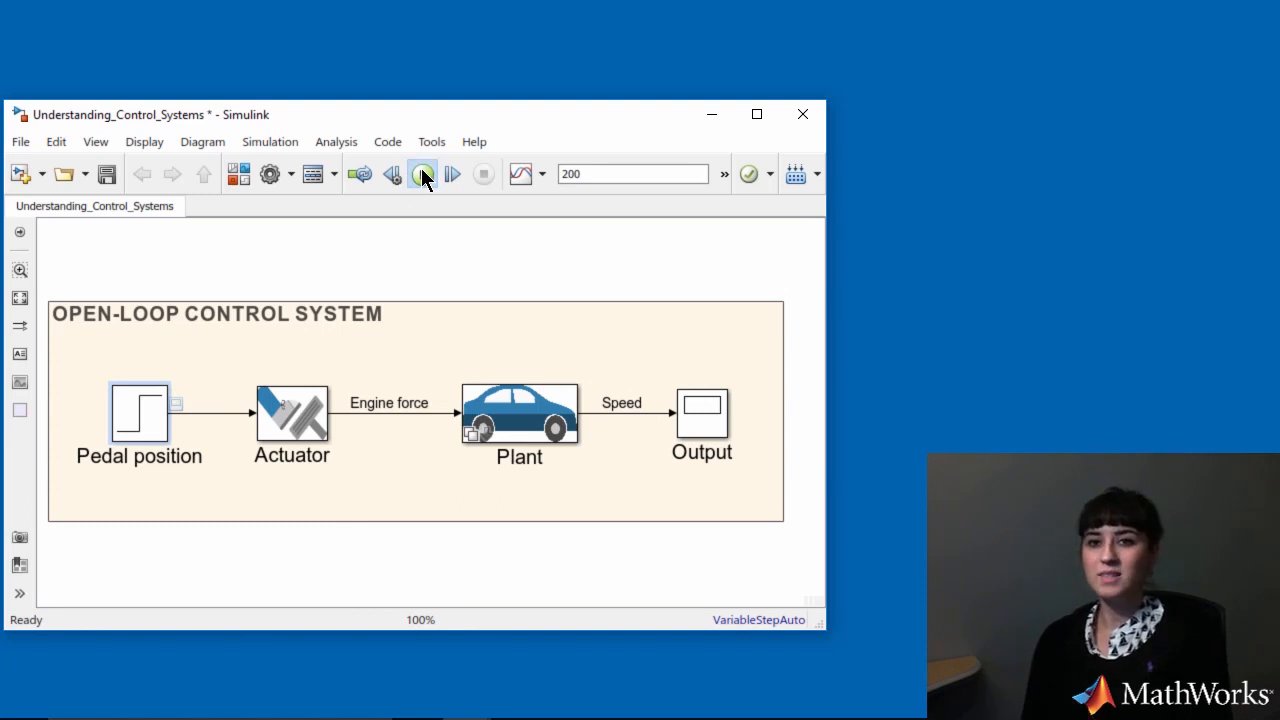
Step: Run the open-loop model and review the Speed plot settling near 6.65, then close it
click(420, 172)
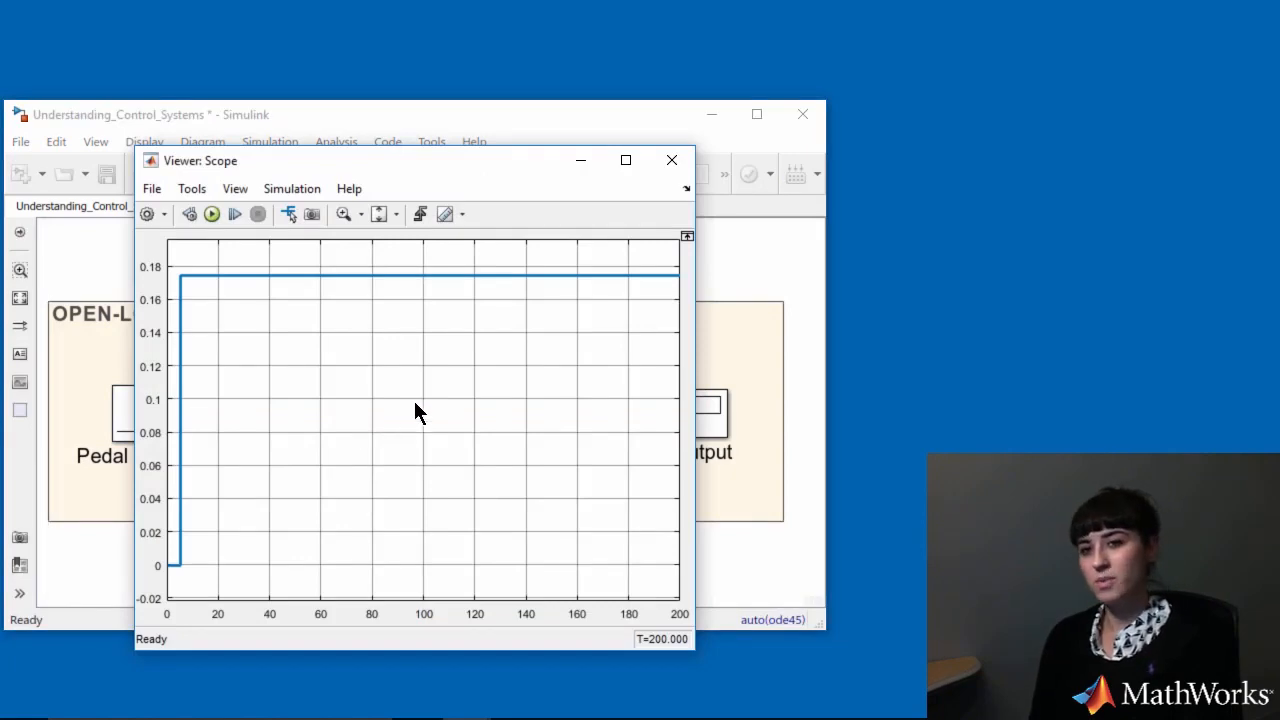
click(672, 160)
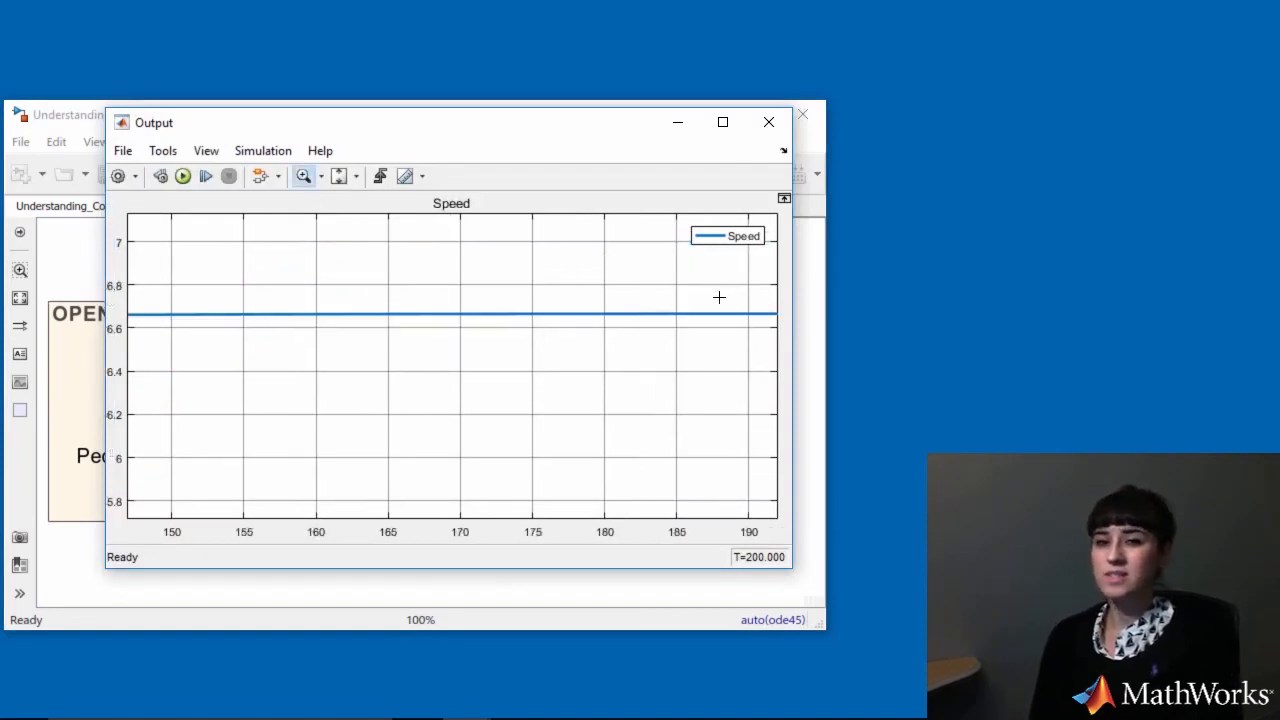
mouse_move(744, 140)
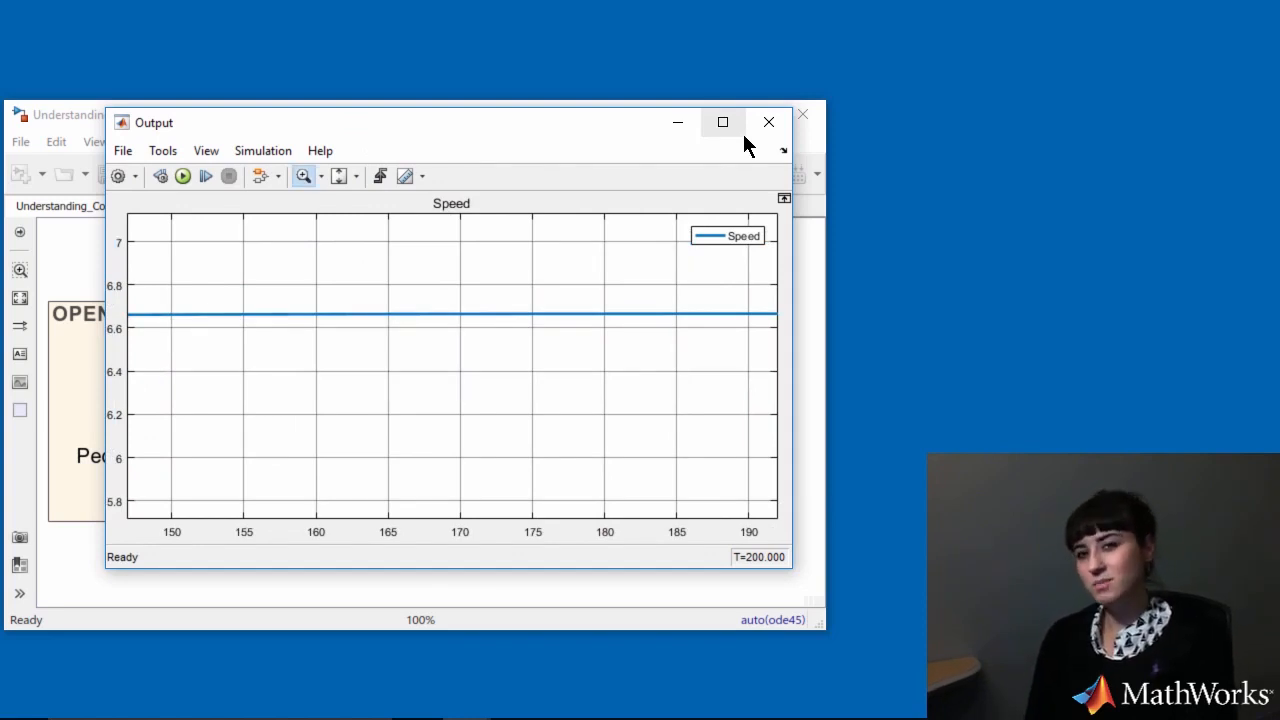
click(768, 122)
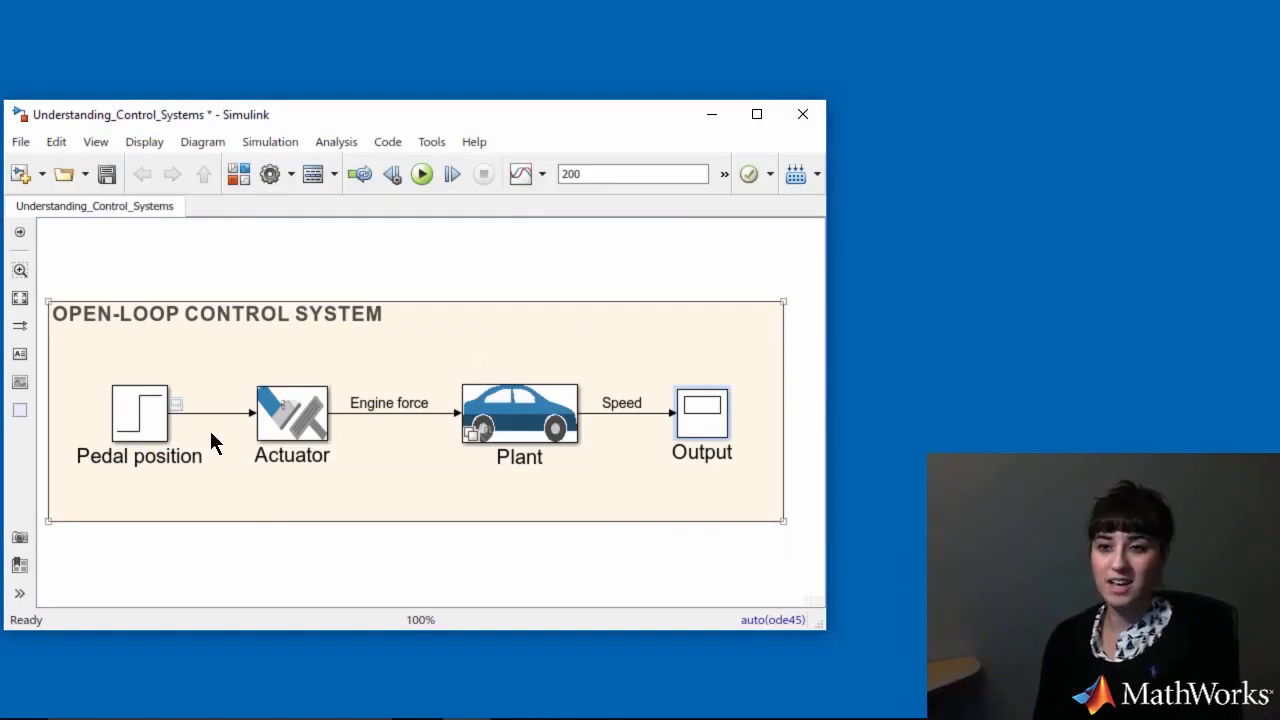
Step: Change the Pedal position step's final value from pi/18 to pi/6
double_click(140, 412)
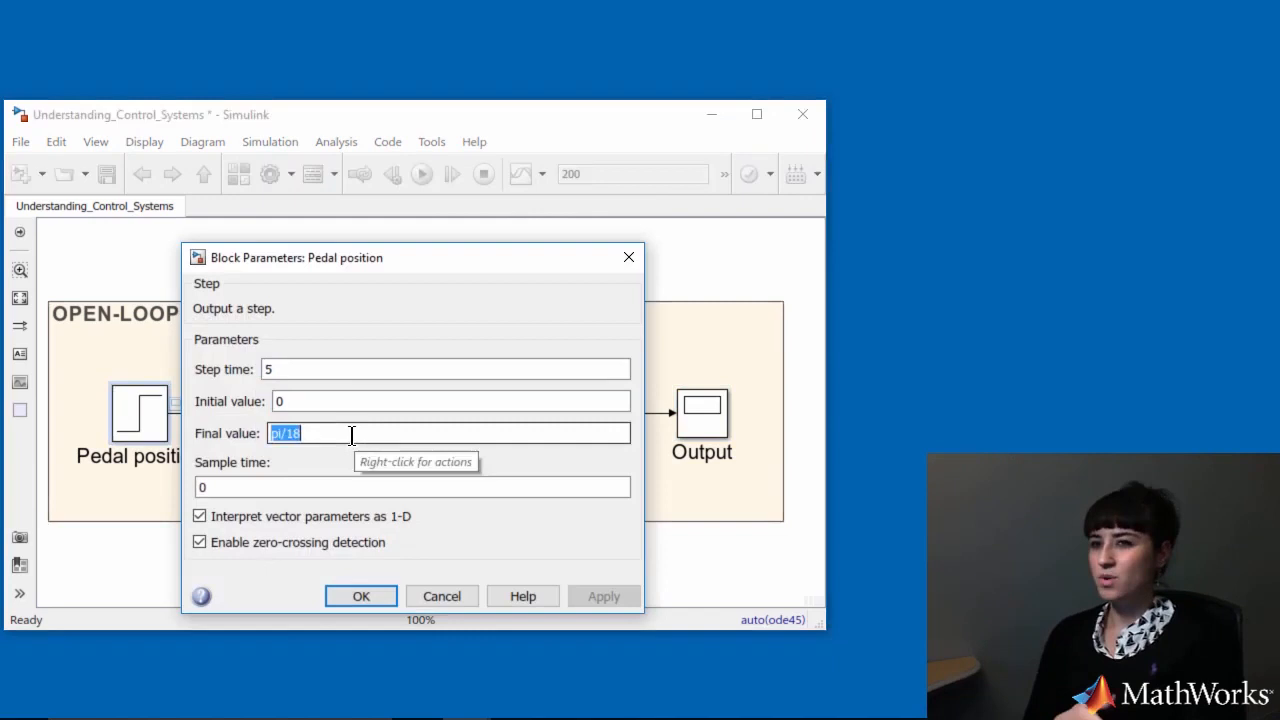
text(pi/18)
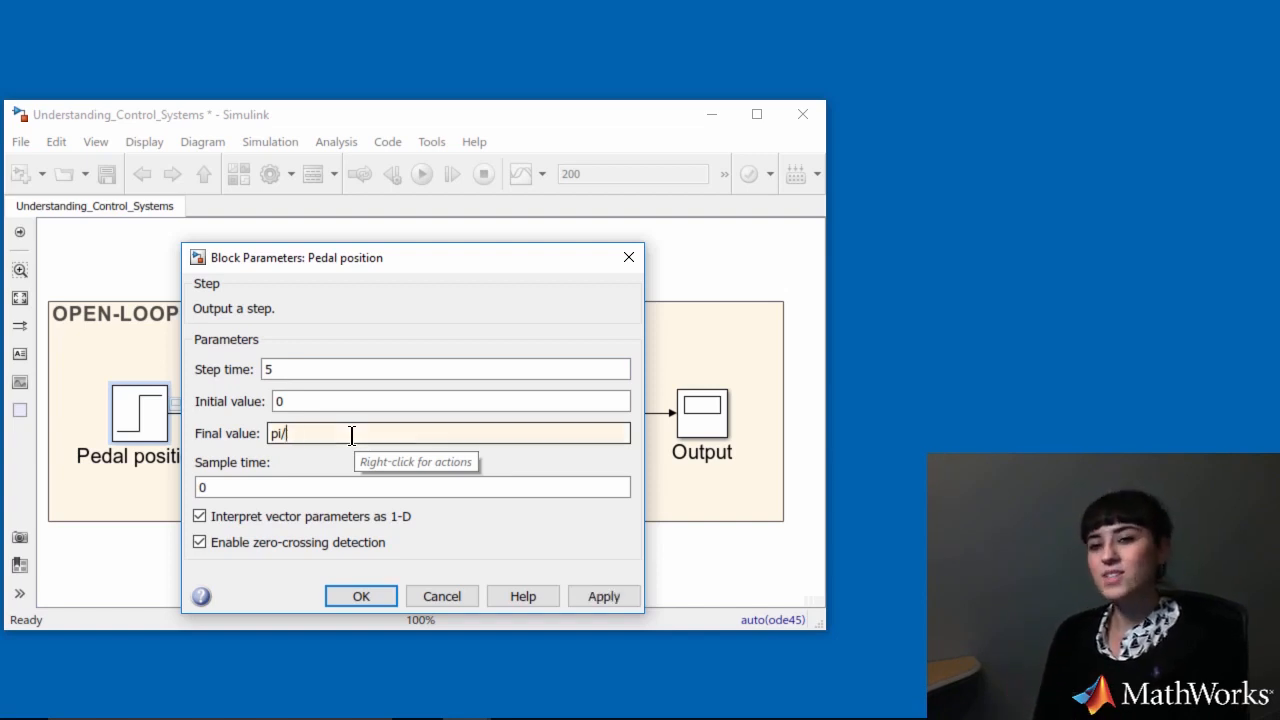
text(6)
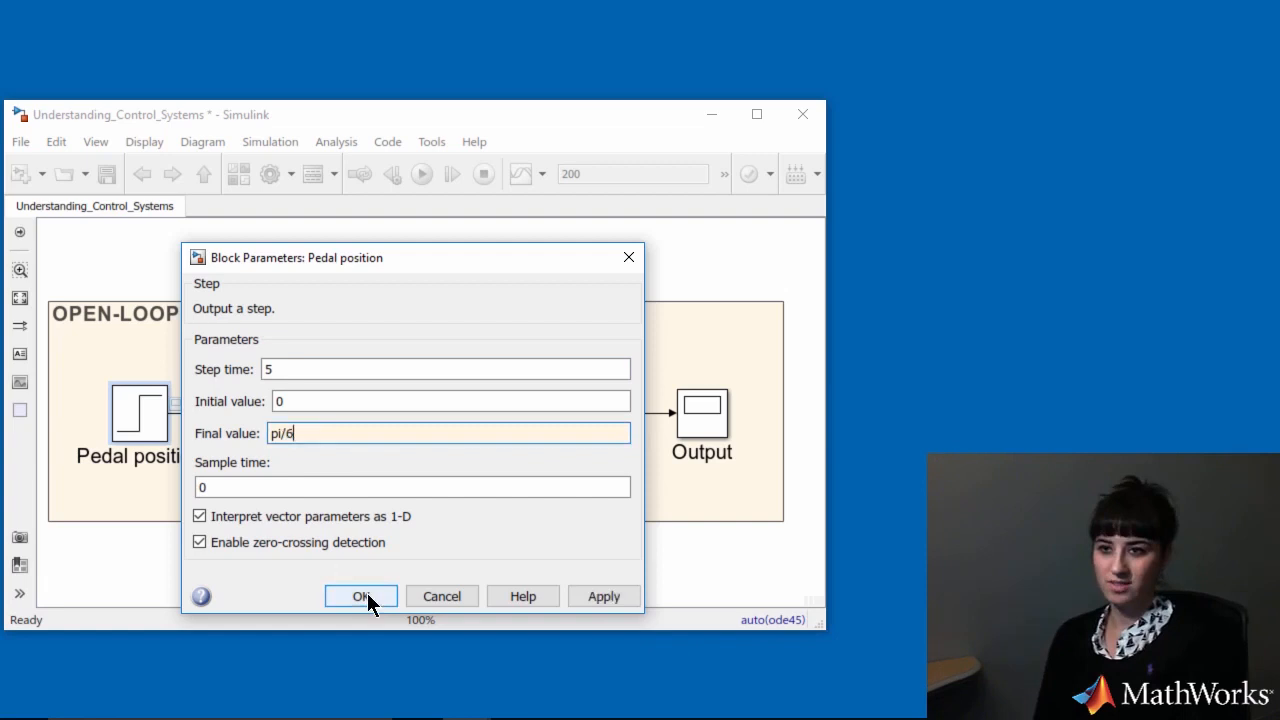
click(360, 596)
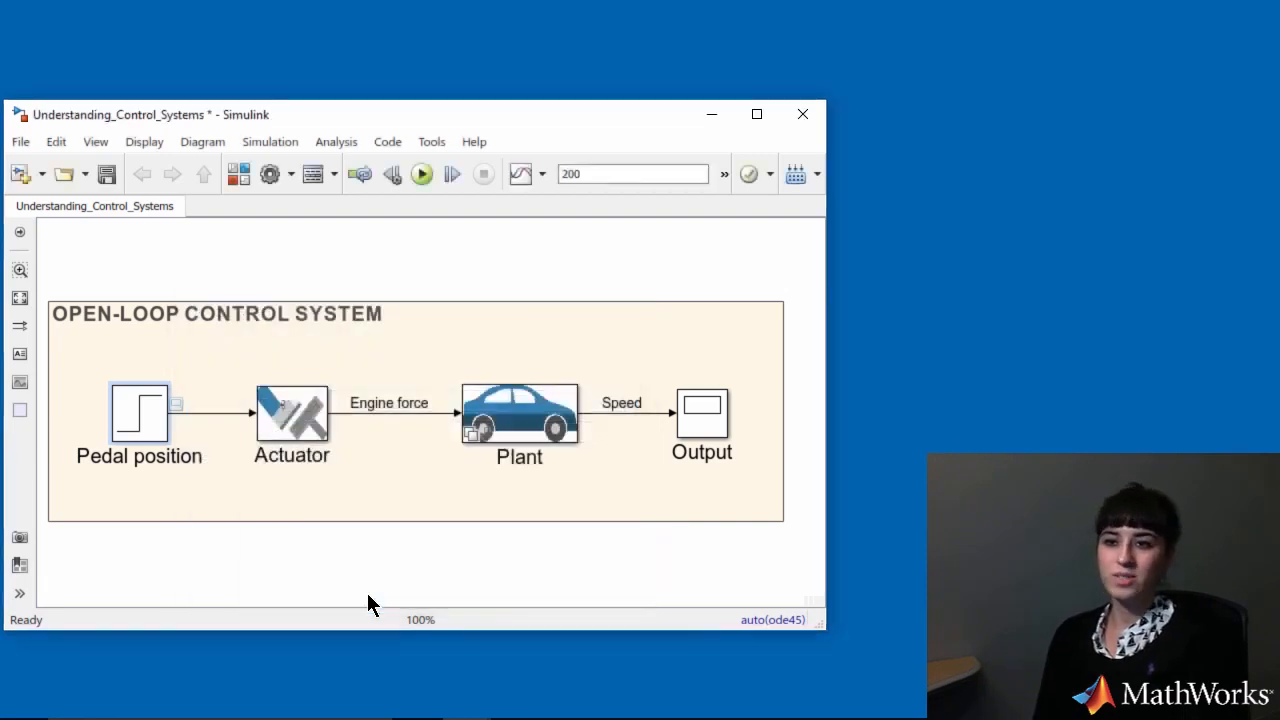
mouse_move(378, 252)
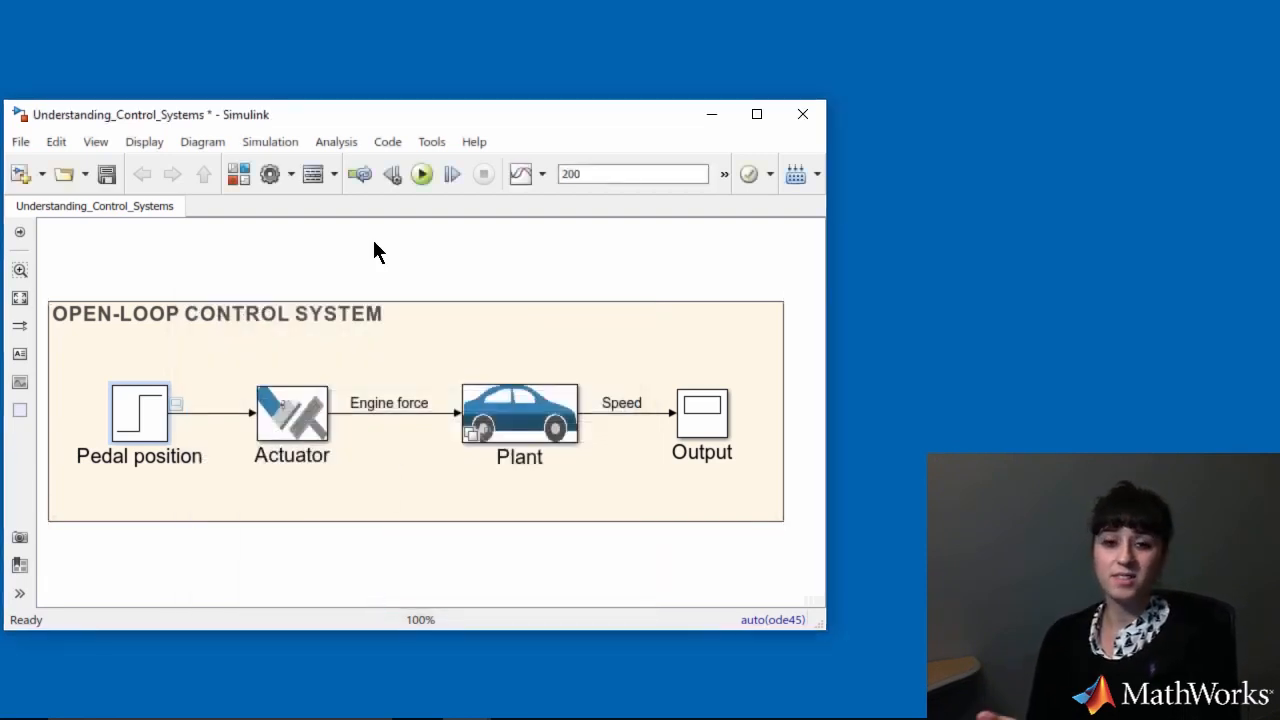
Step: Rerun the model with pi/6 and review the Speed plot rising to about 20, then close it
click(420, 172)
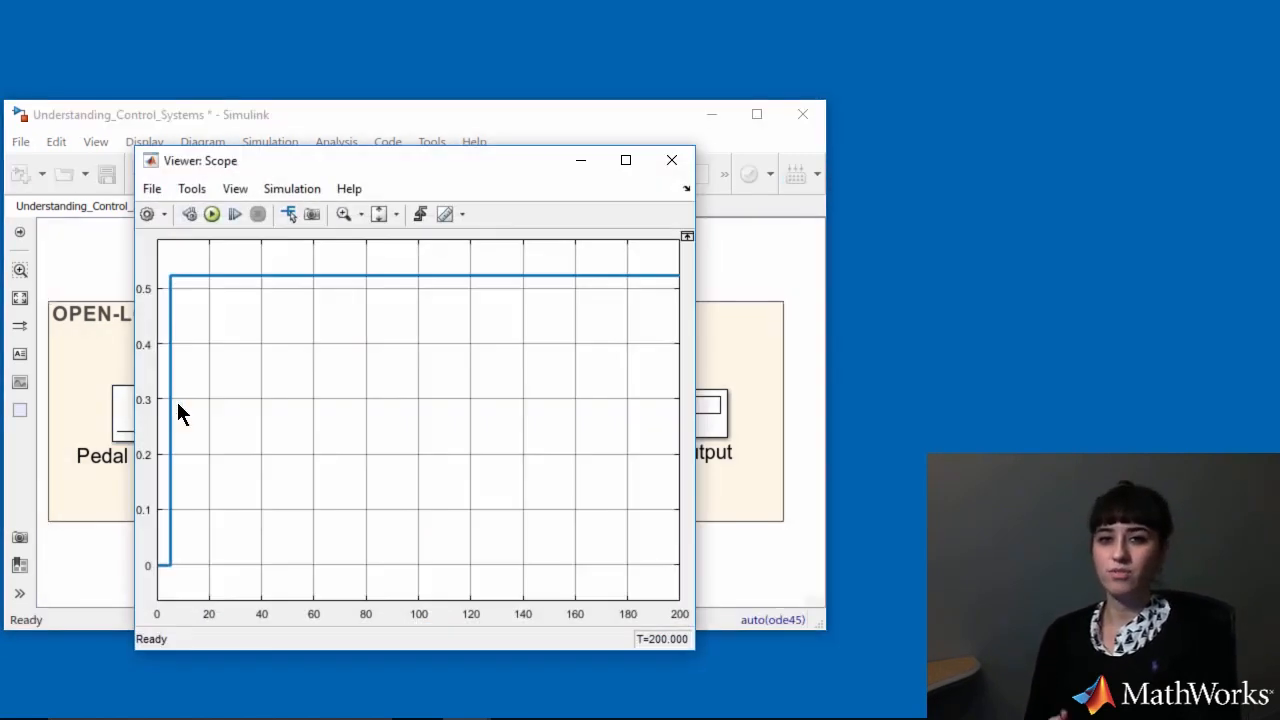
mouse_move(638, 204)
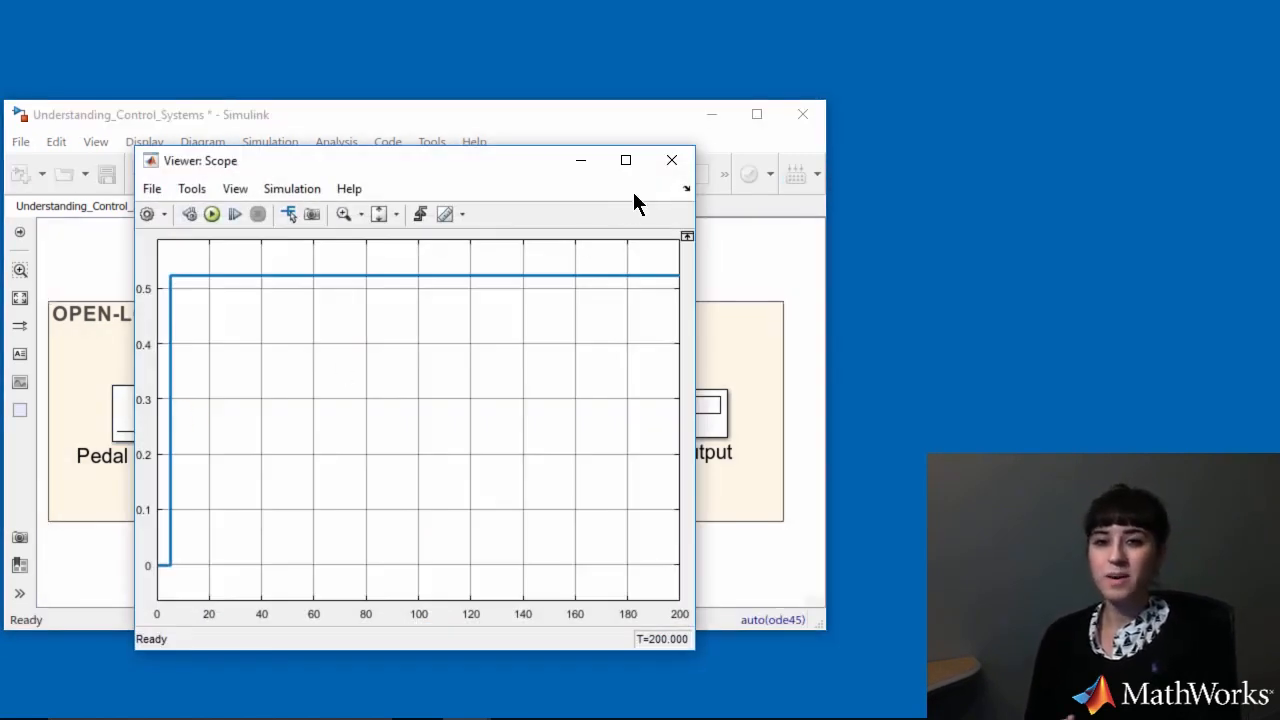
click(672, 160)
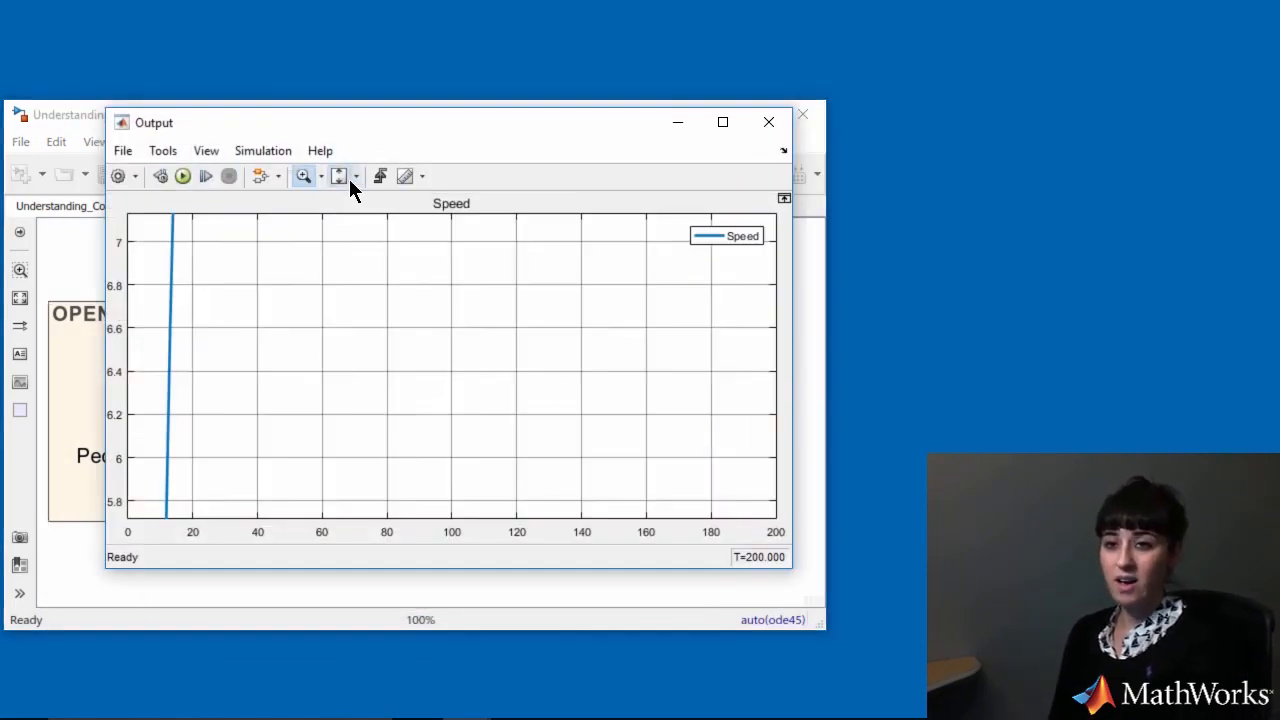
click(340, 176)
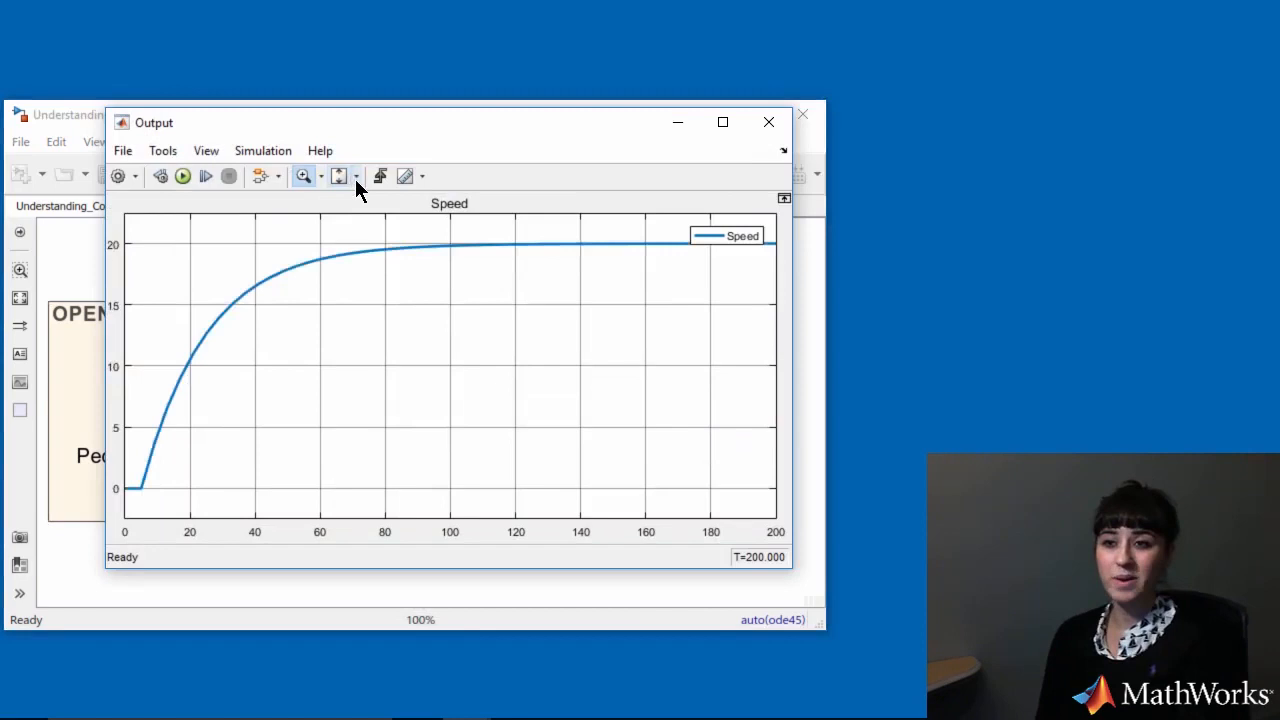
mouse_move(768, 122)
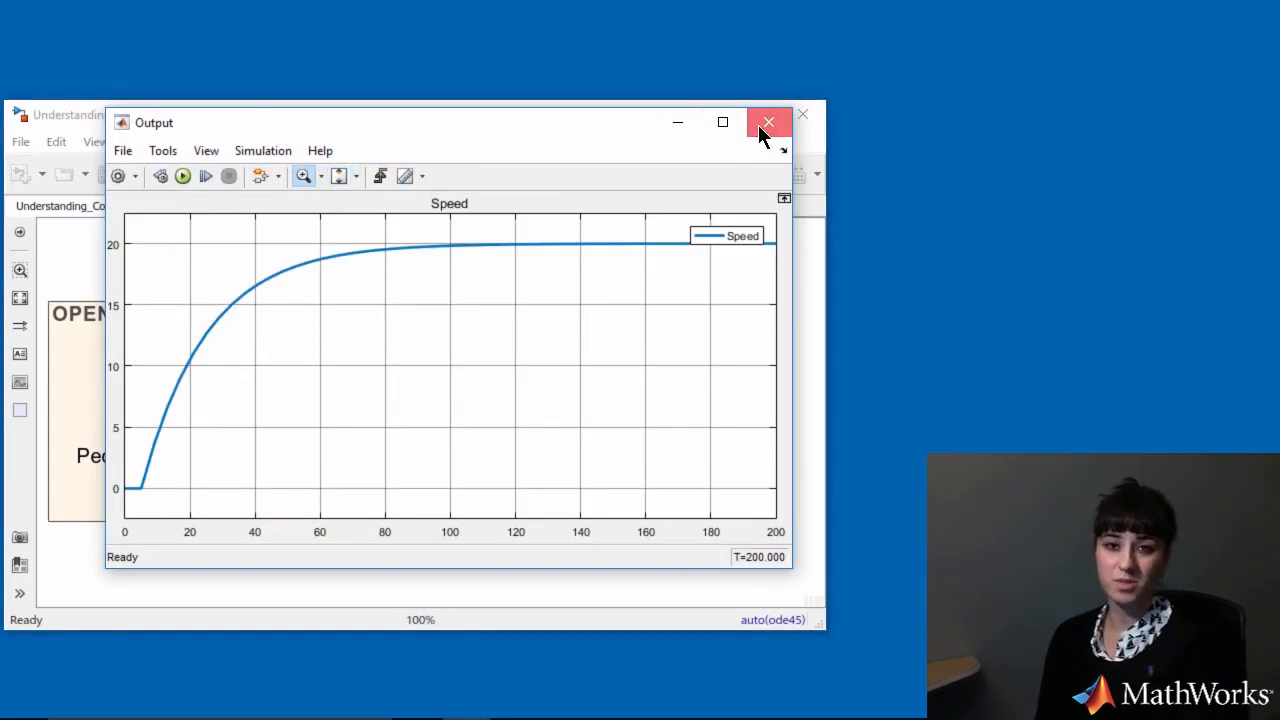
click(768, 122)
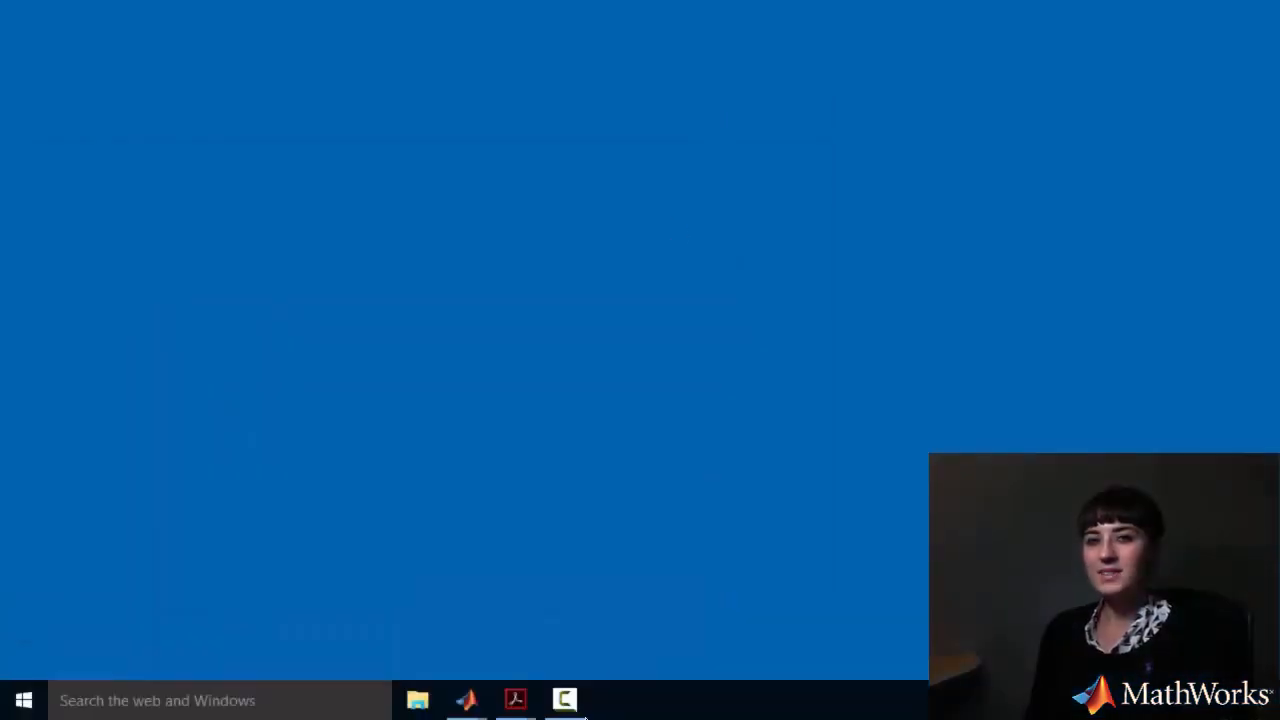
Step: Show the FBD - Flat Road.pdf free body diagram in Acrobat, then hide it again
click(516, 700)
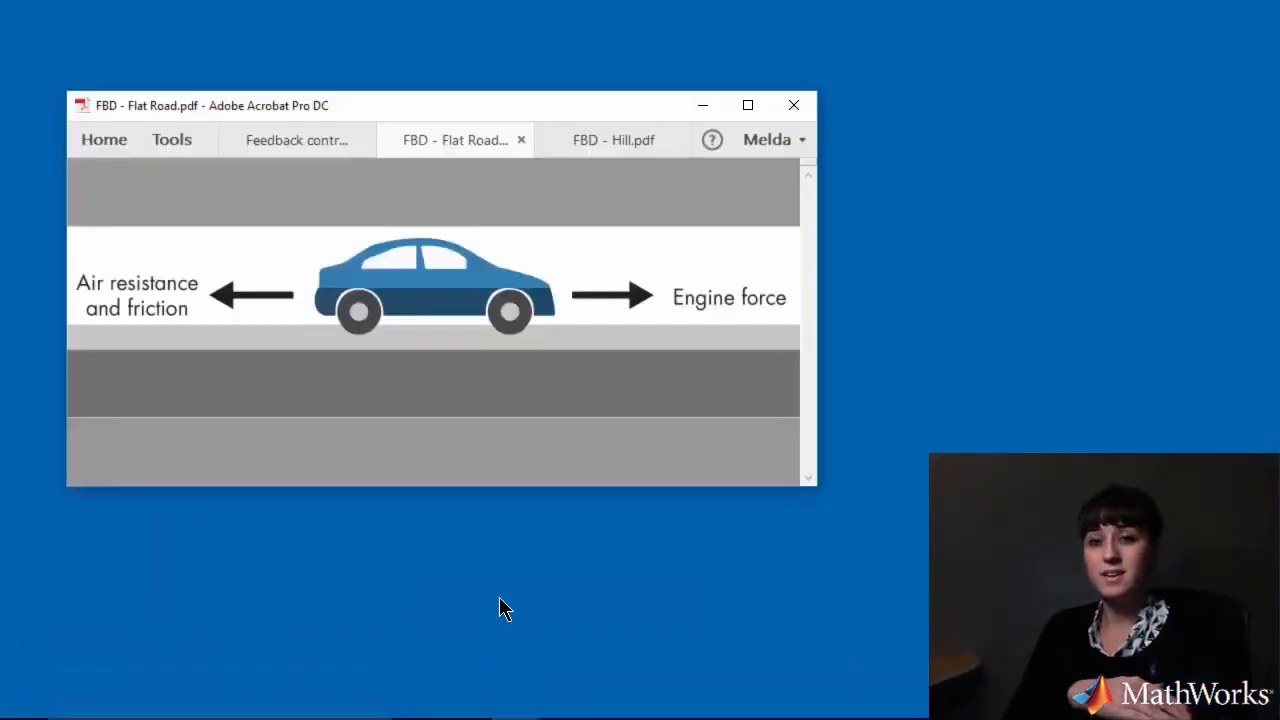
mouse_move(530, 710)
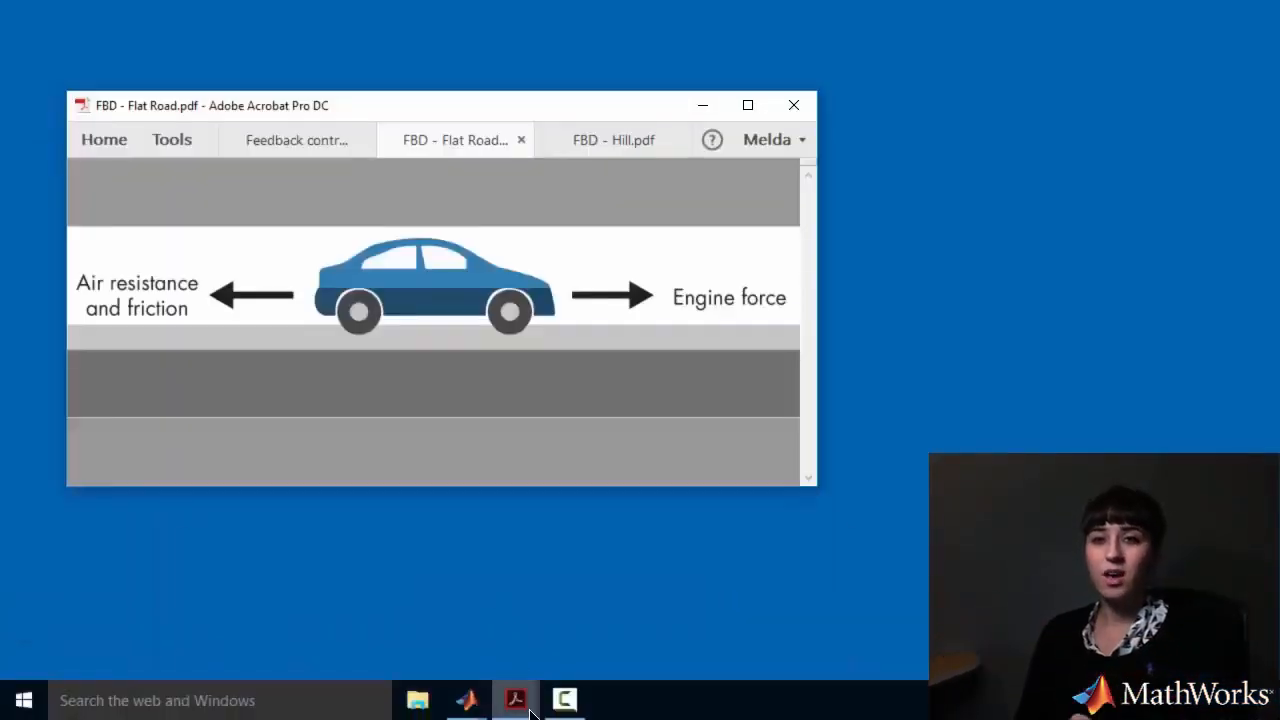
click(612, 140)
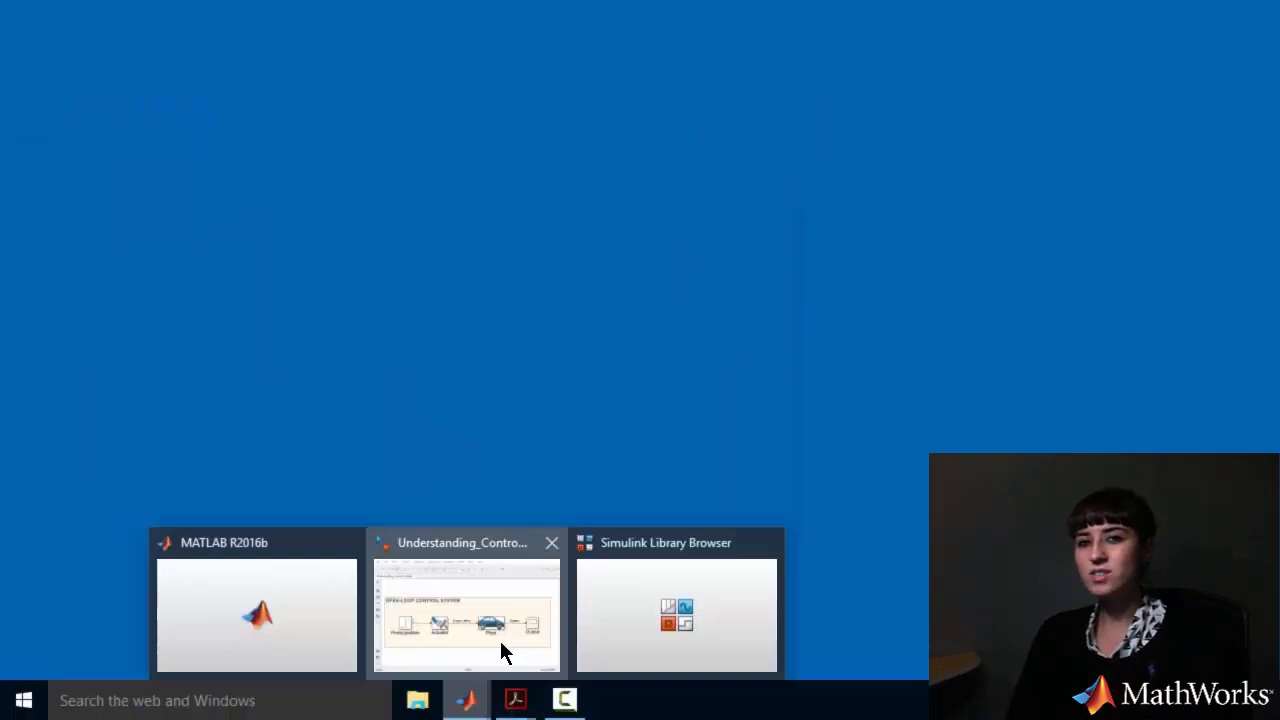
Step: Create a new blank model and paste the copied open-loop car diagram into it
click(464, 616)
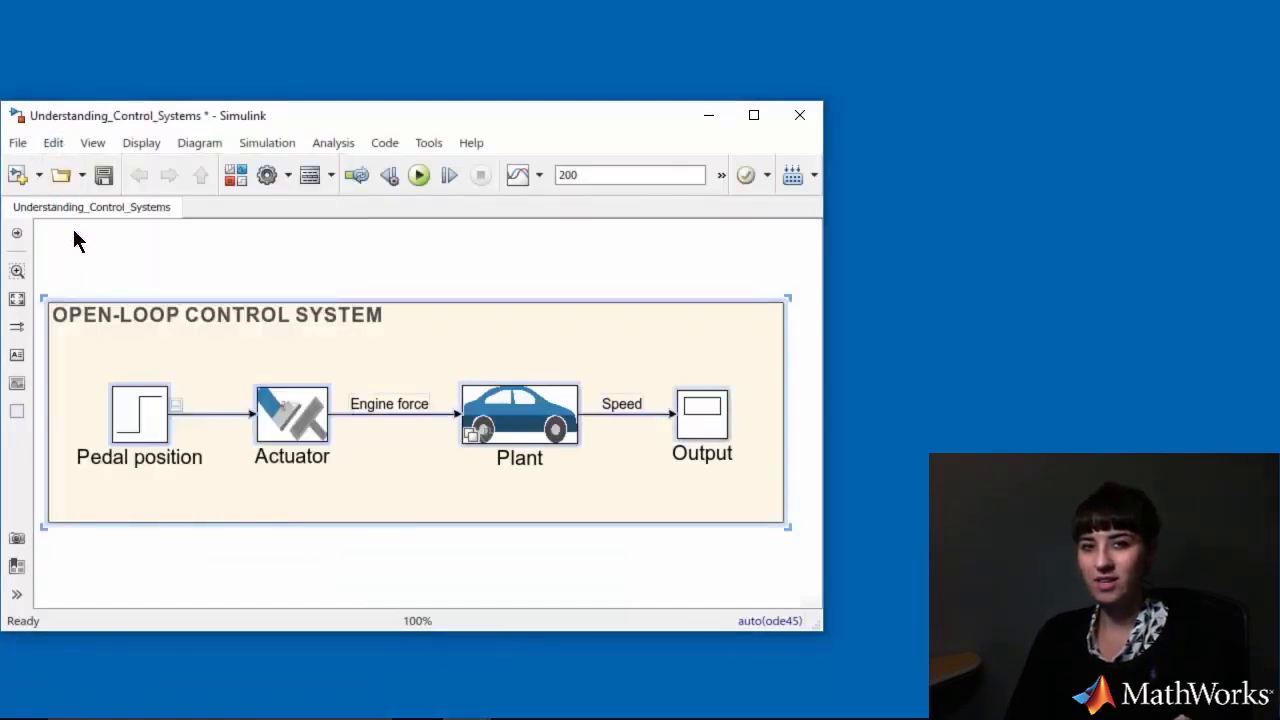
click(152, 112)
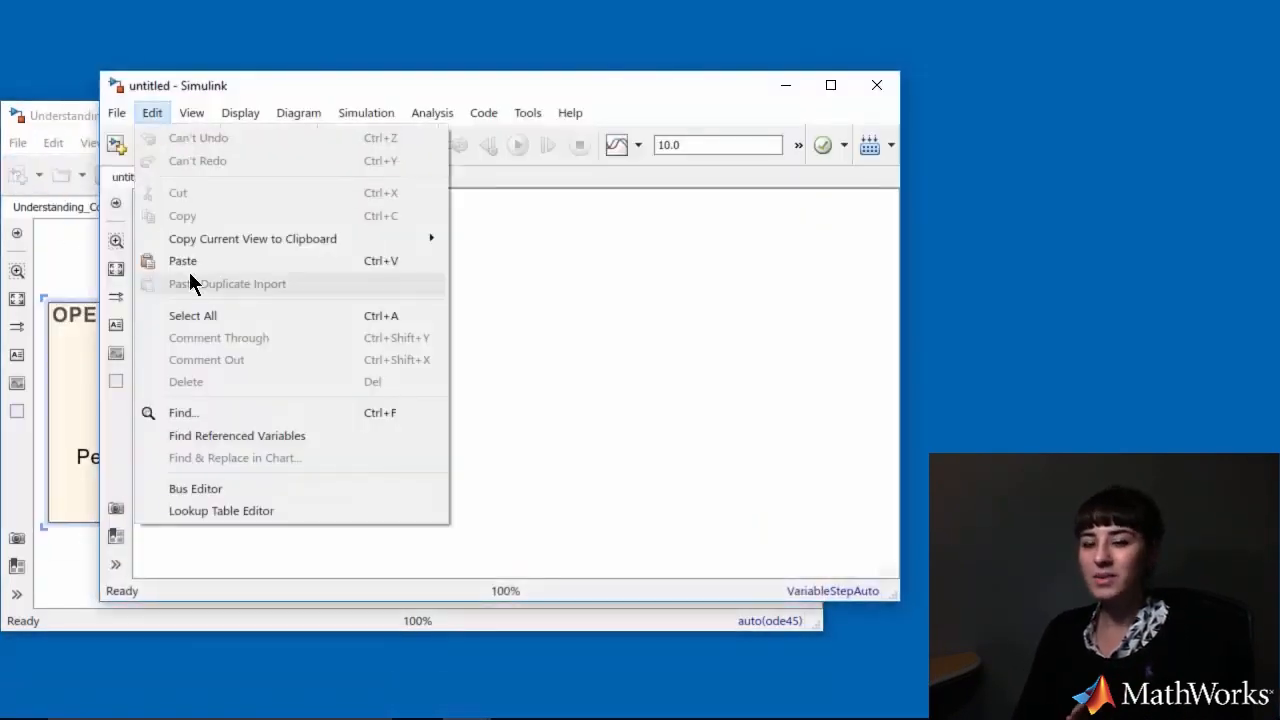
click(184, 260)
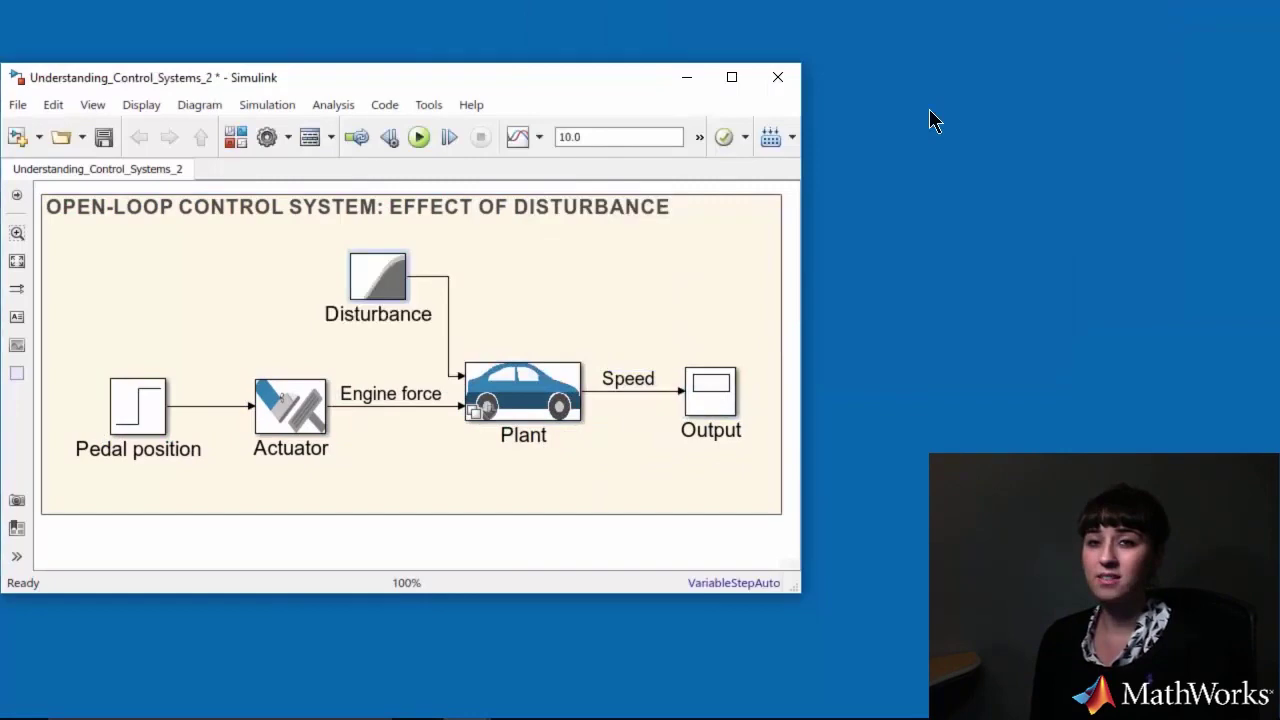
click(618, 136)
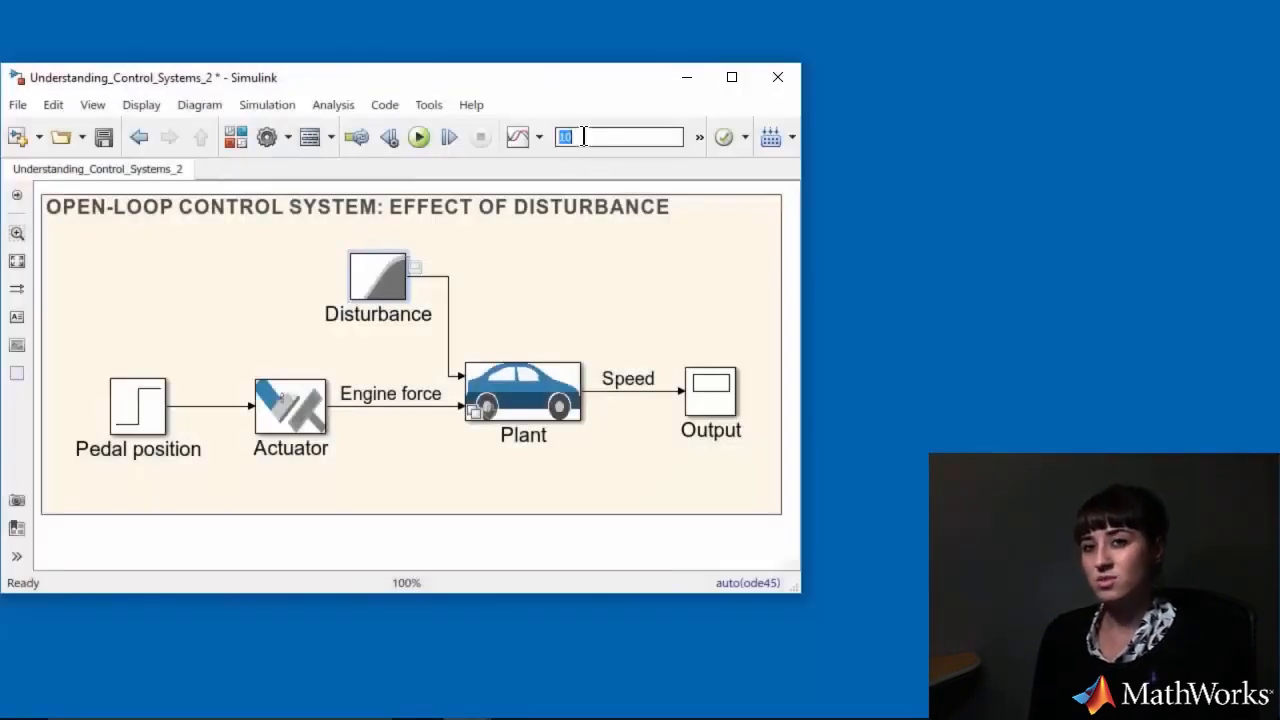
Step: Set the stop time to 400 seconds and run the disturbance simulation
text(400)
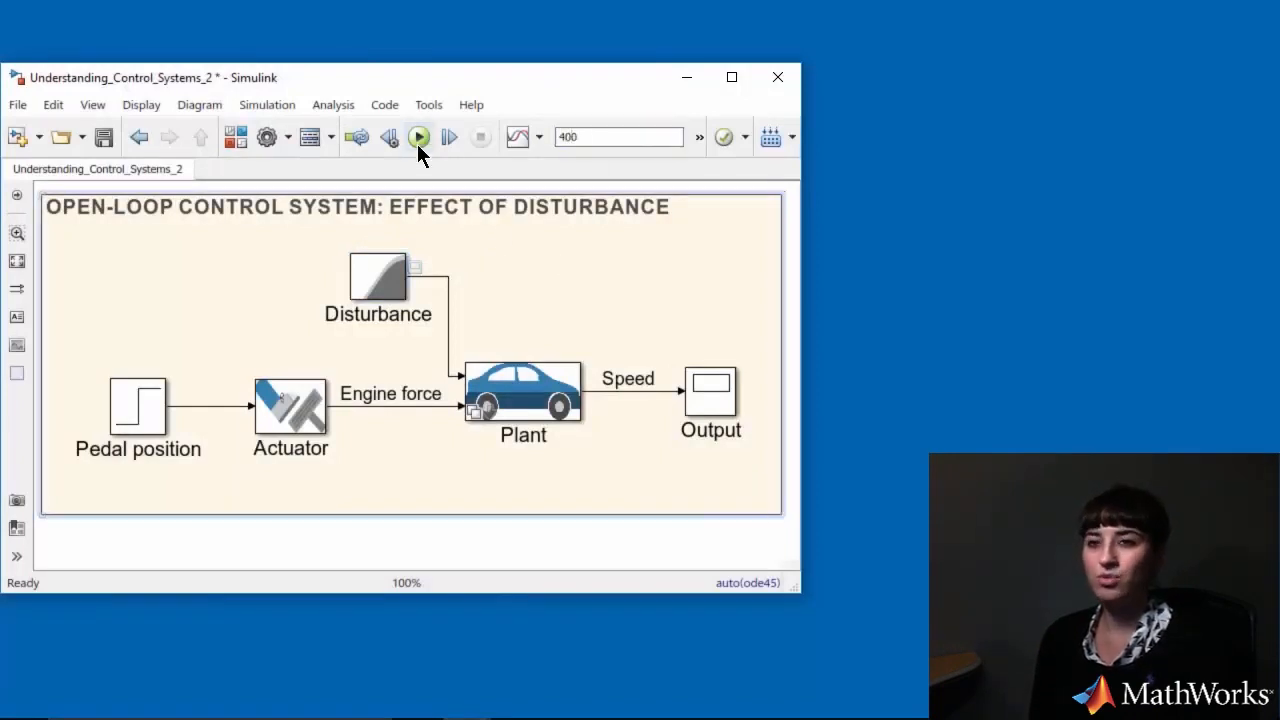
click(418, 136)
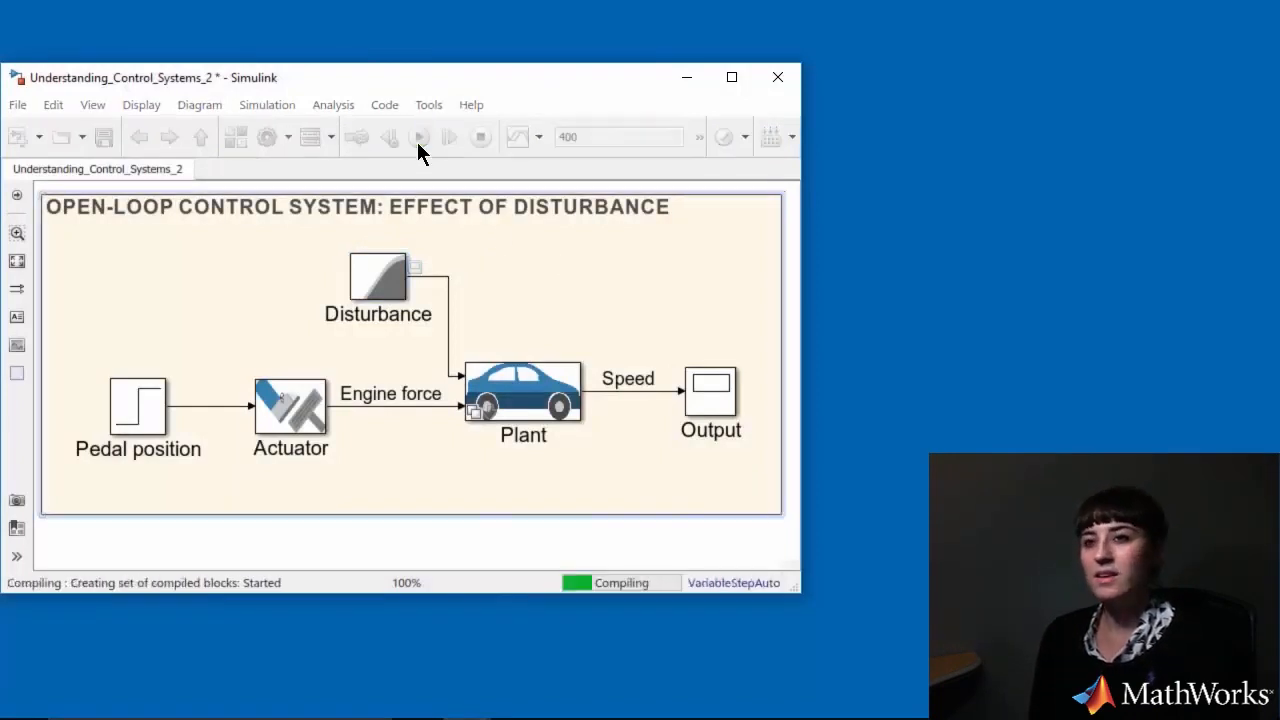
Step: Inspect the disturbance signal and the speed dropping from 20 to about 6 after 200 s
click(420, 136)
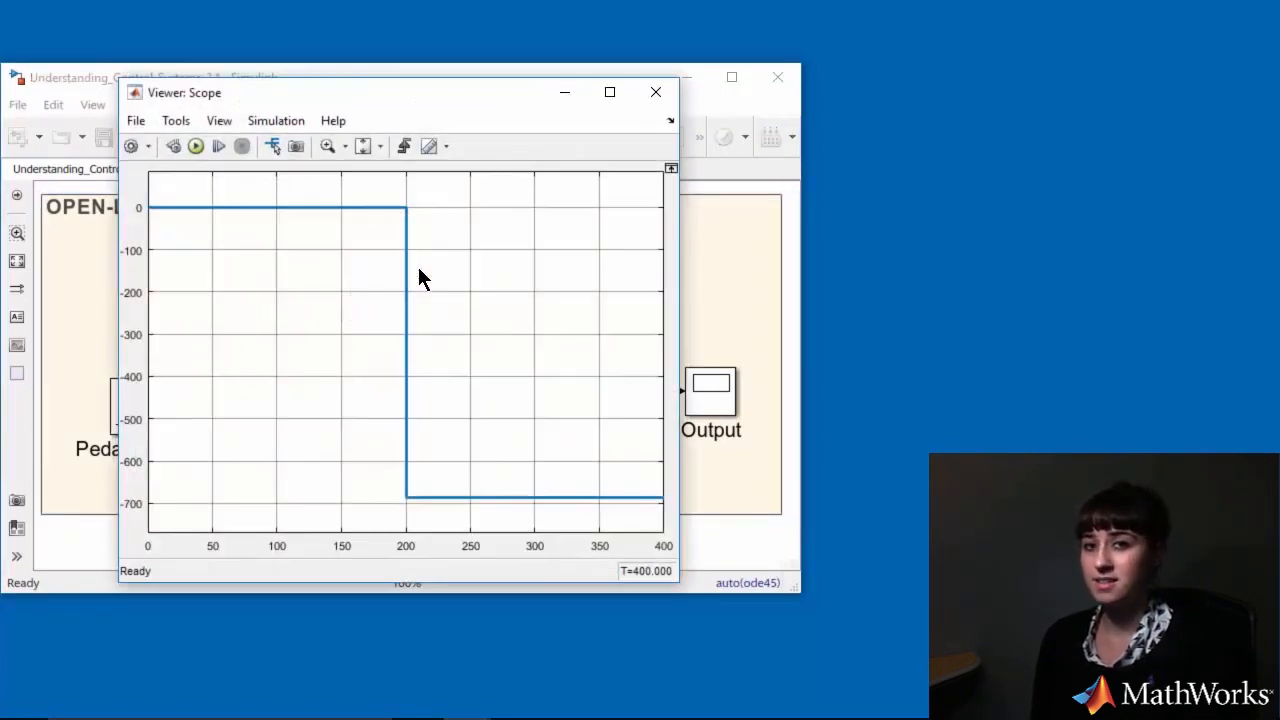
click(656, 92)
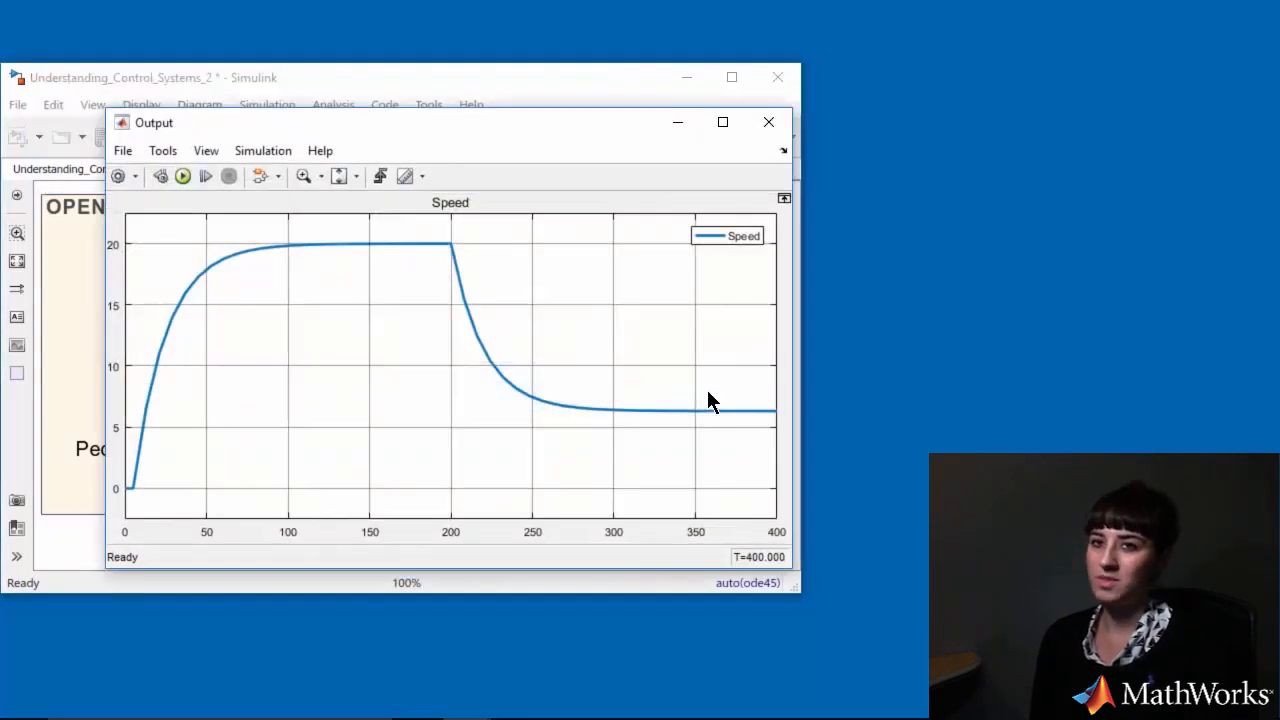
mouse_move(740, 360)
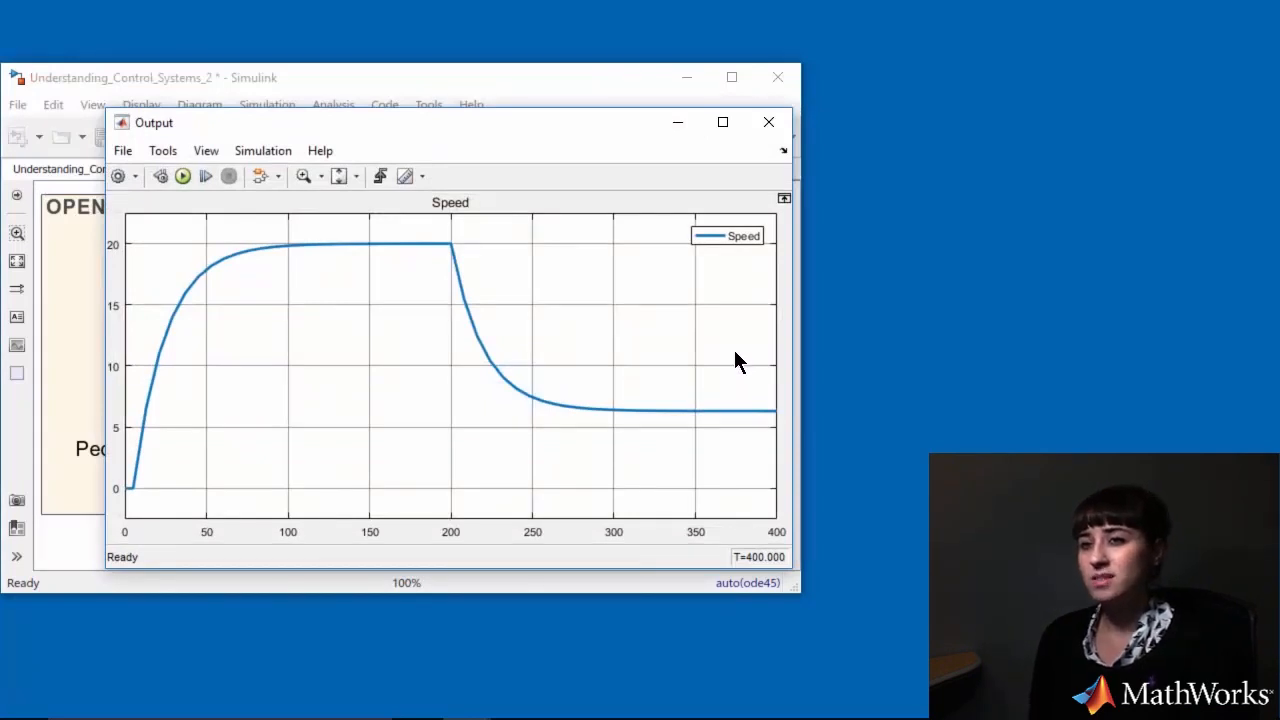
mouse_move(768, 122)
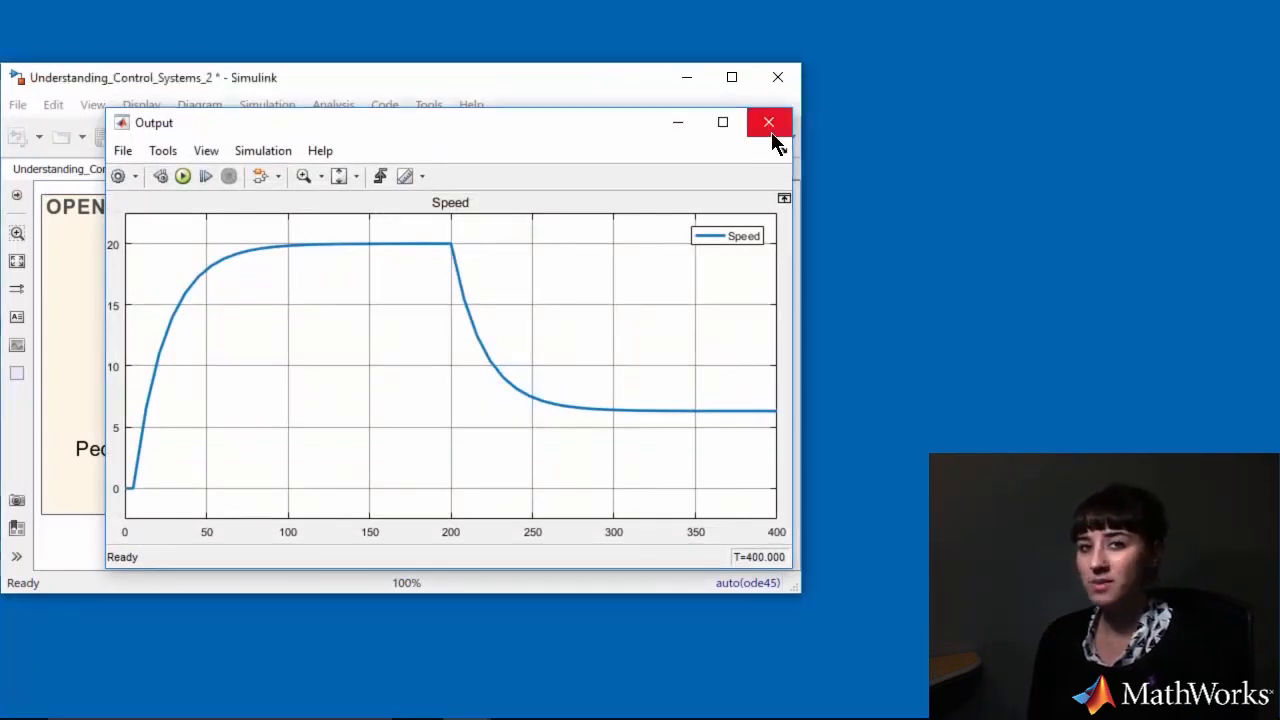
click(768, 122)
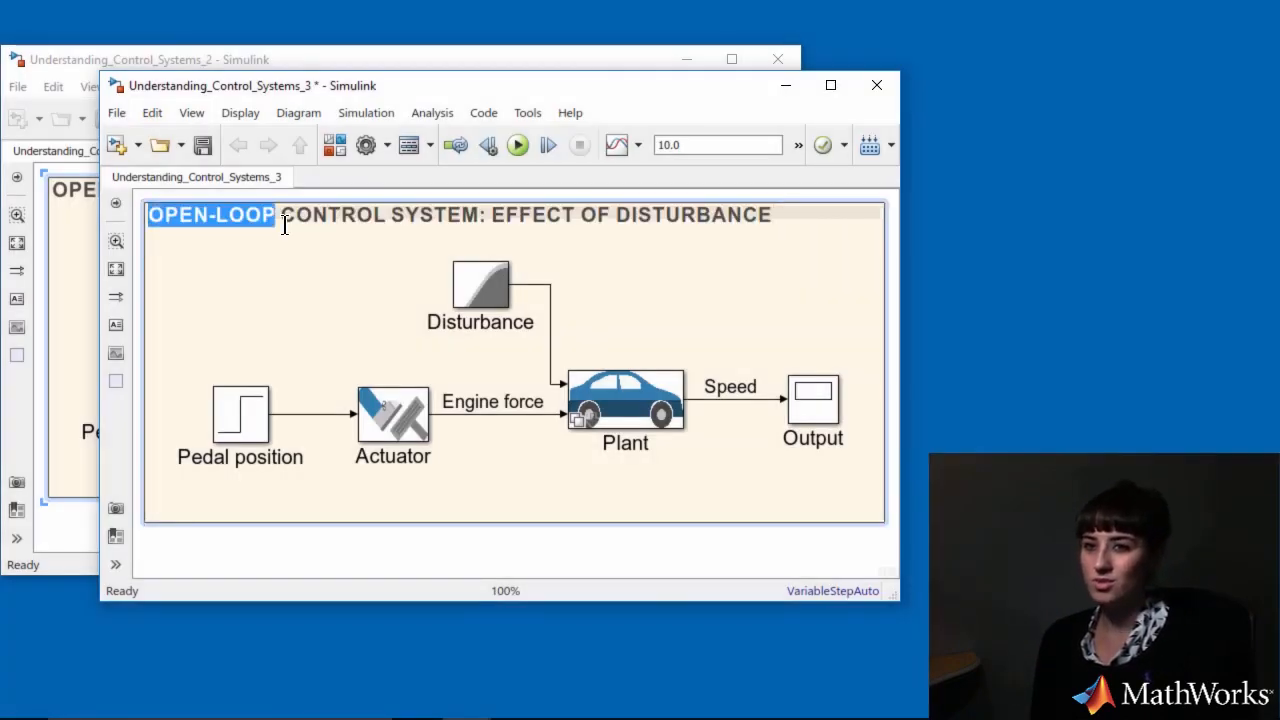
Step: Retitle the area 'FEEDBACK CONTROL SYSTEM: DISTURBANCE' and add a Step block as the loop's reference input
text(FEEDBACK CONTROL SYSTEM: DISTURBANCE)
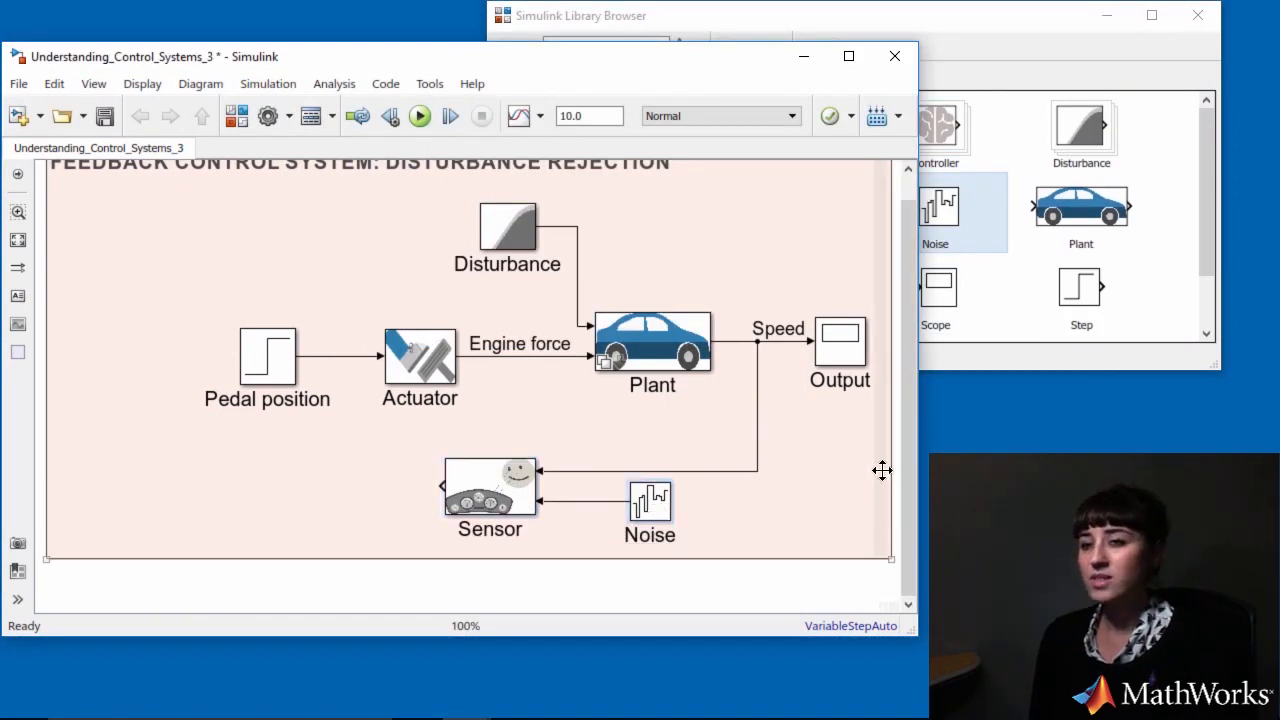
scroll(up, 3)
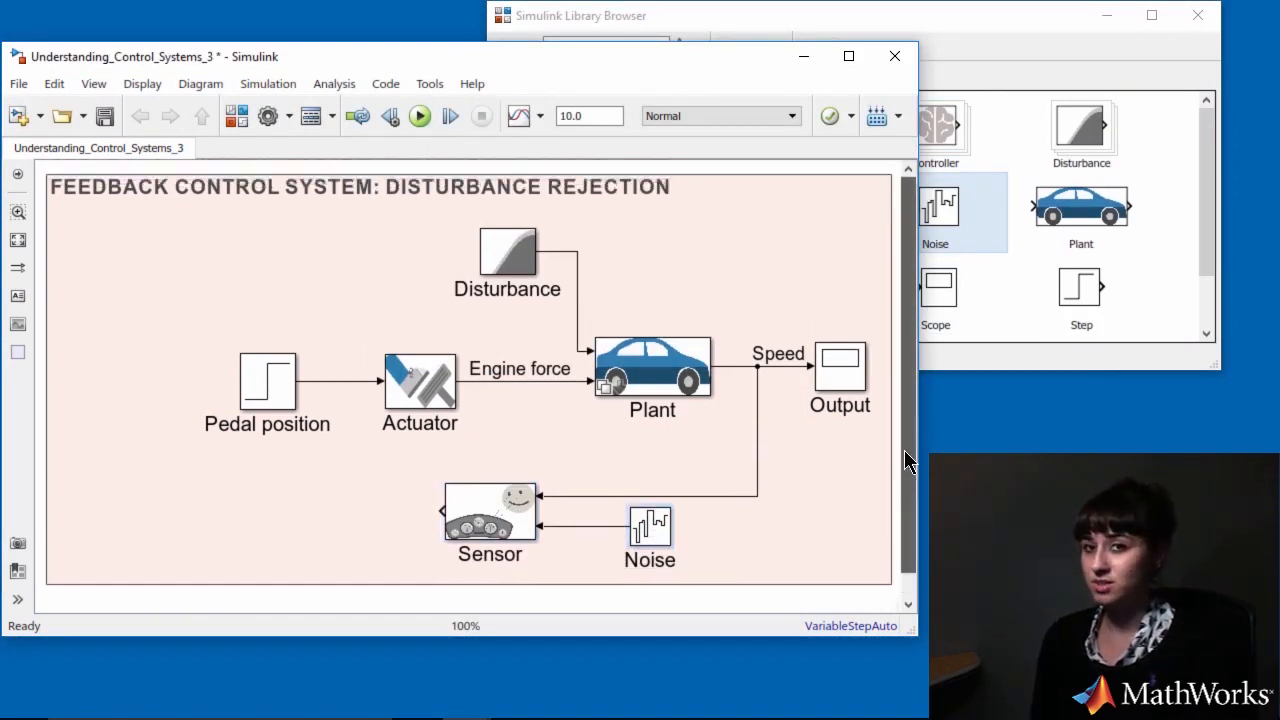
drag(1080, 290, 114, 376)
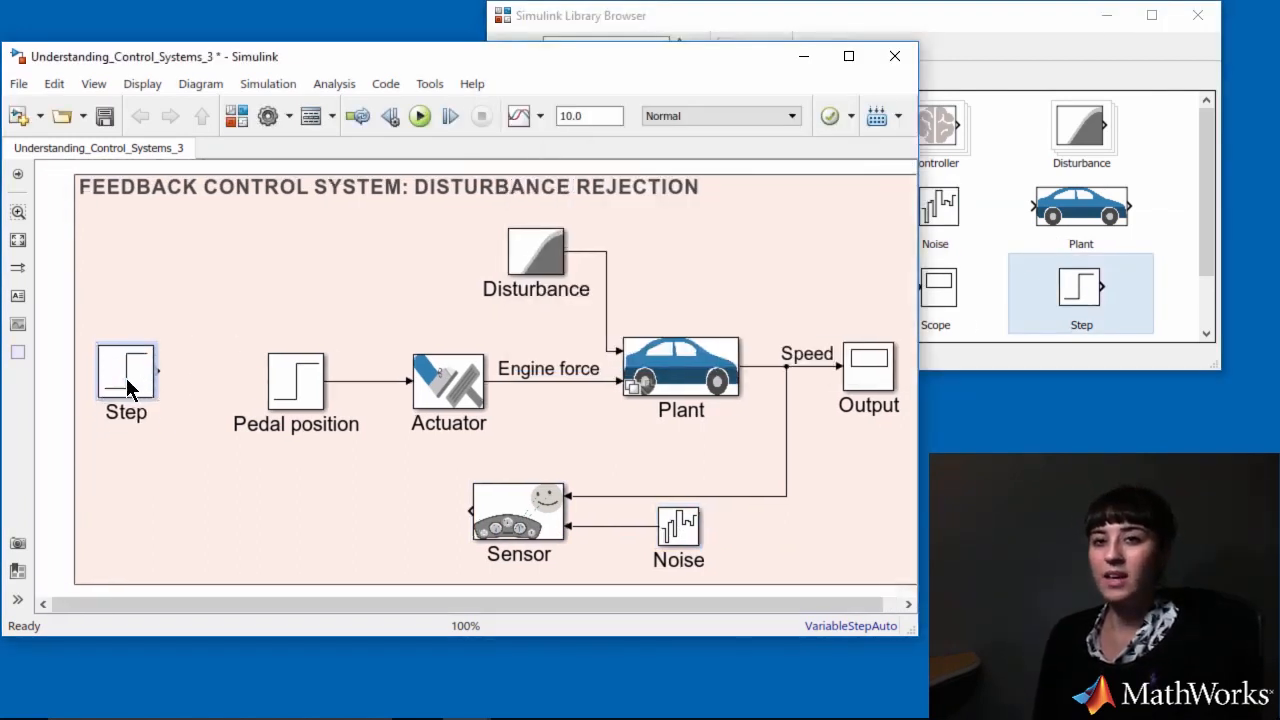
double_click(126, 412)
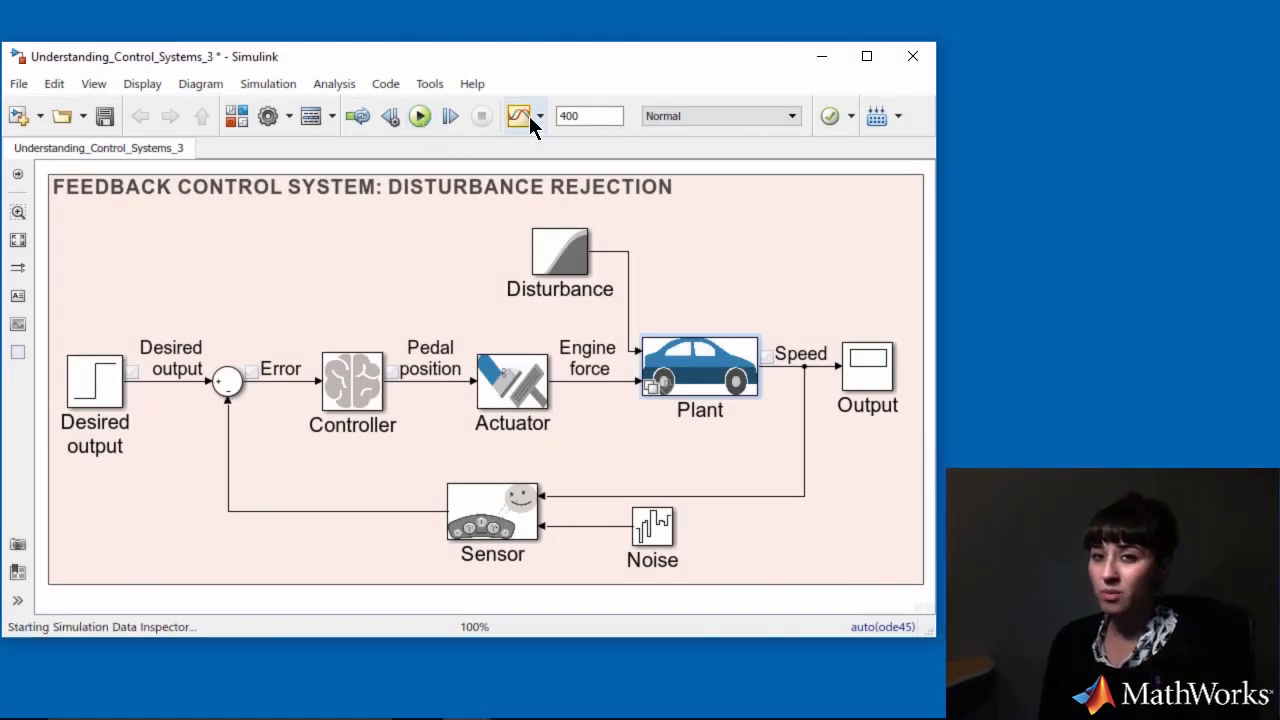
Step: Run the loop and plot Pedal position alongside the Error signal in the Simulation Data Inspector
click(516, 116)
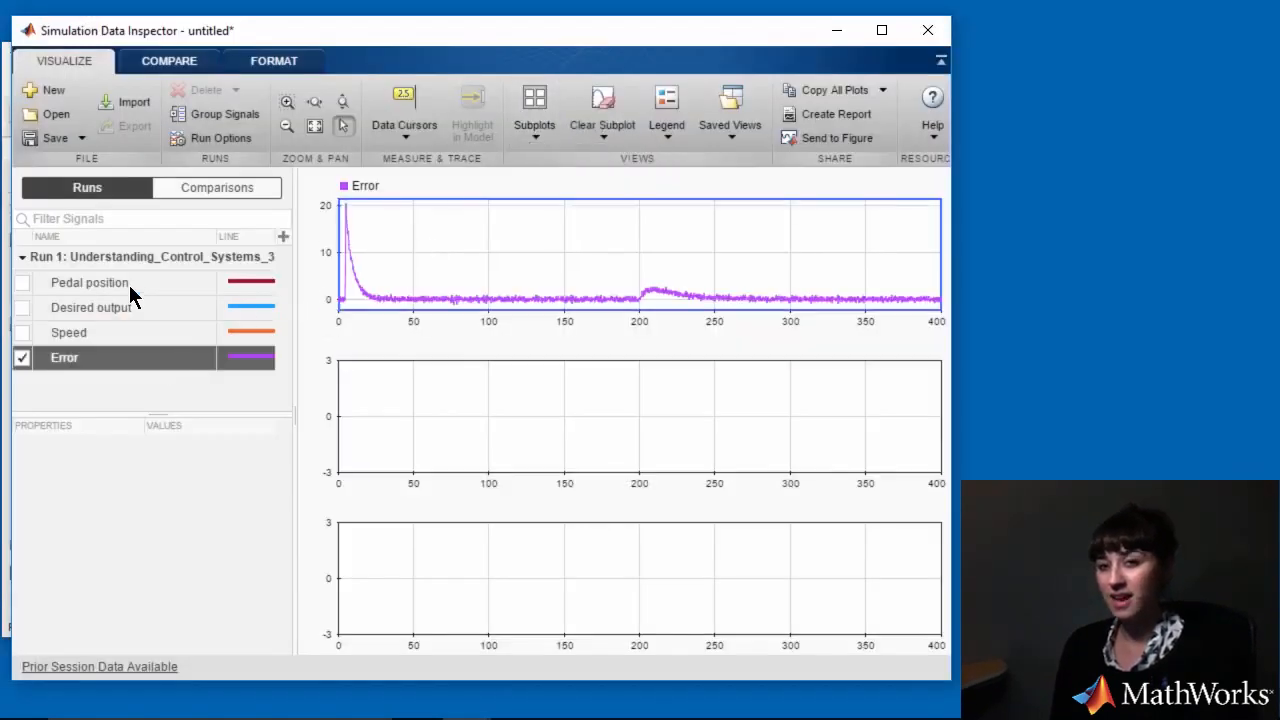
click(22, 332)
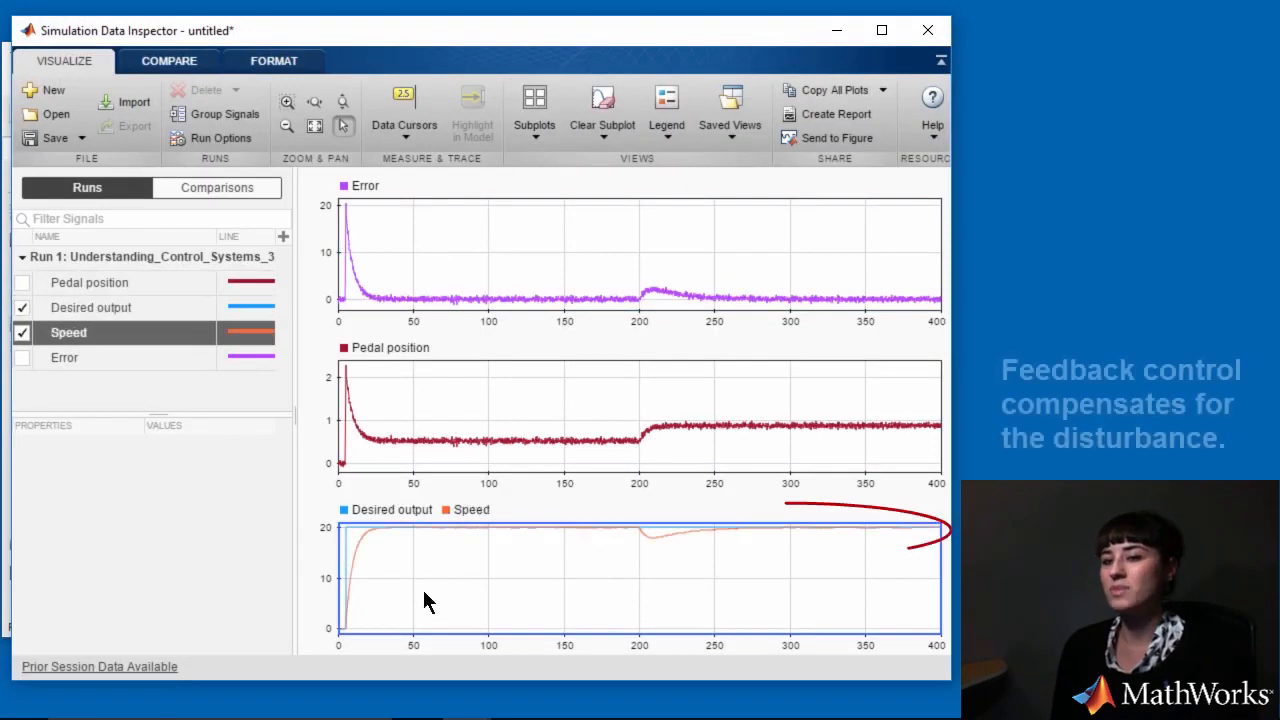